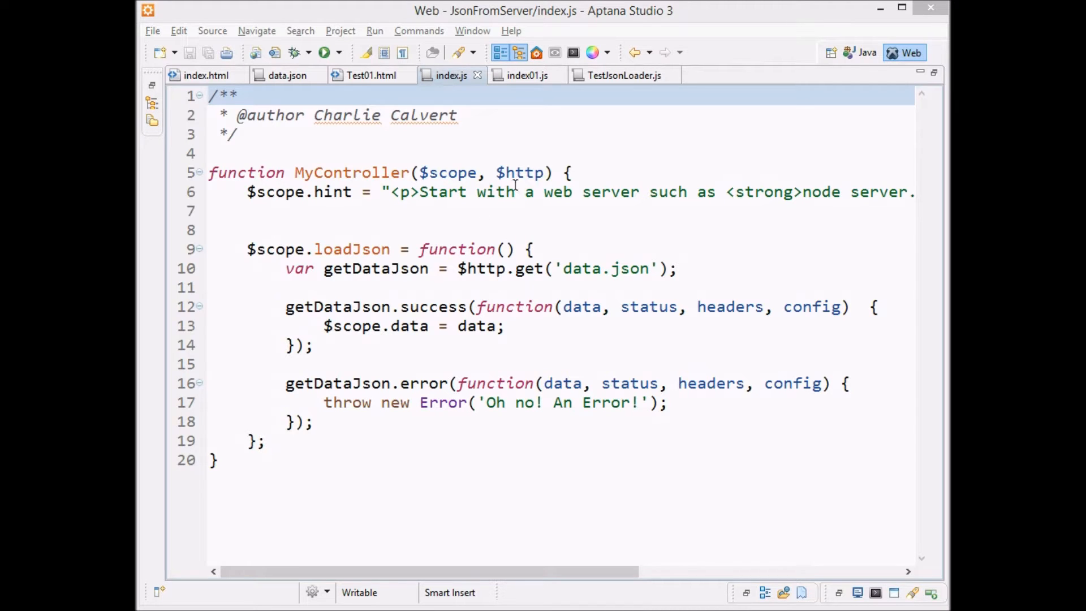
Point out the $http parameter and MyController name, check index.html, and return to index.js
double_click(518, 172)
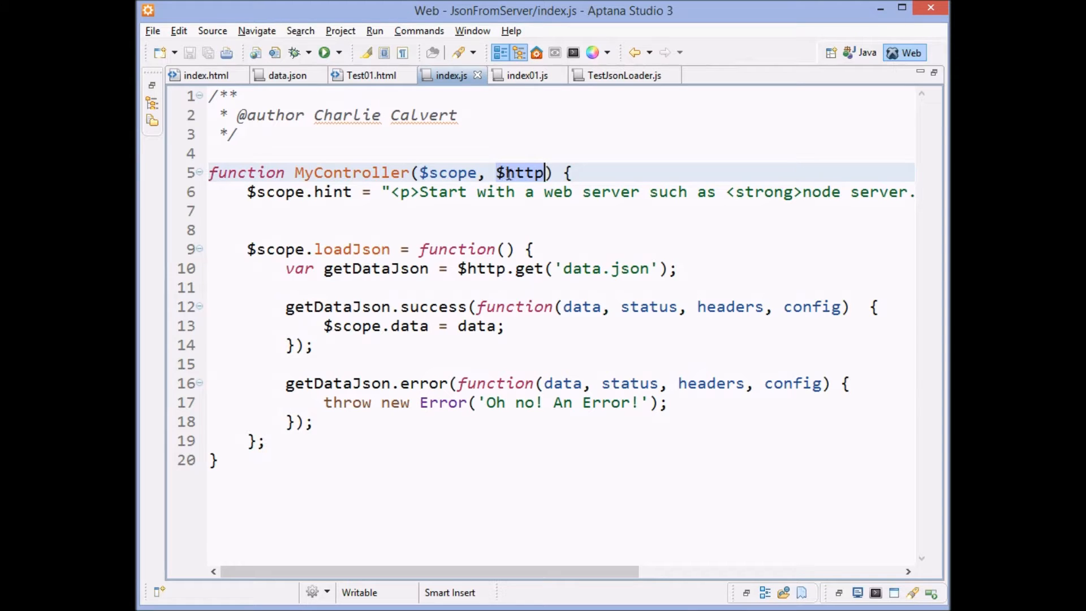
click(372, 172)
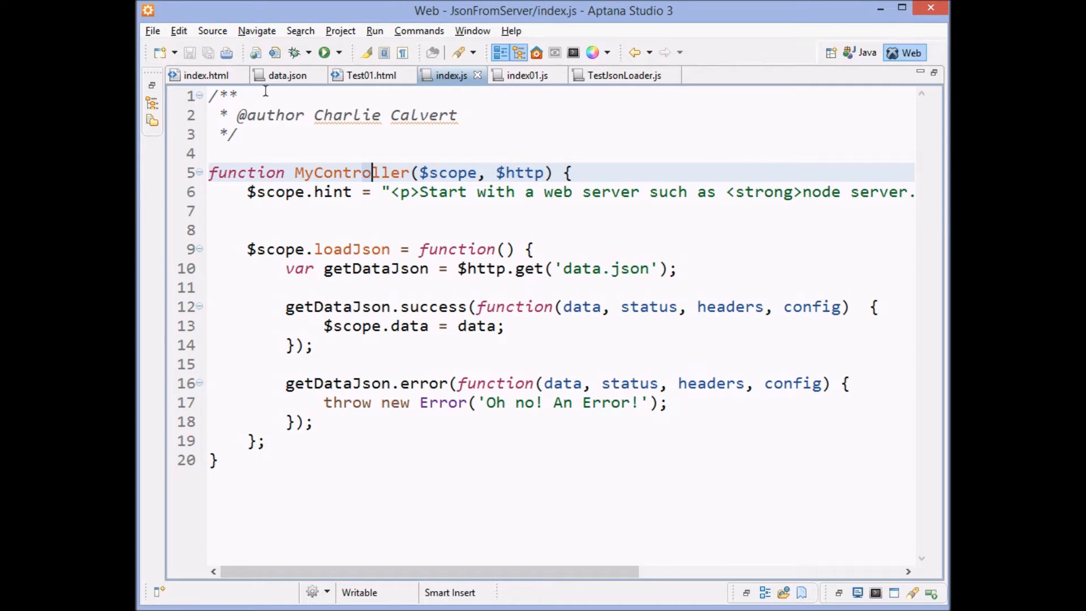
click(206, 75)
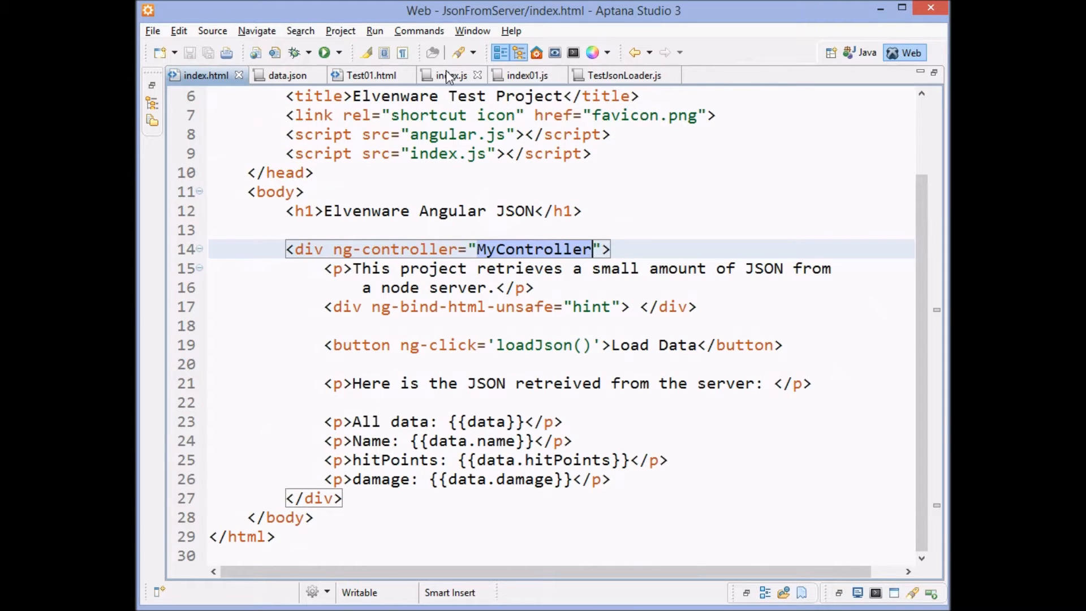
mouse_move(450, 74)
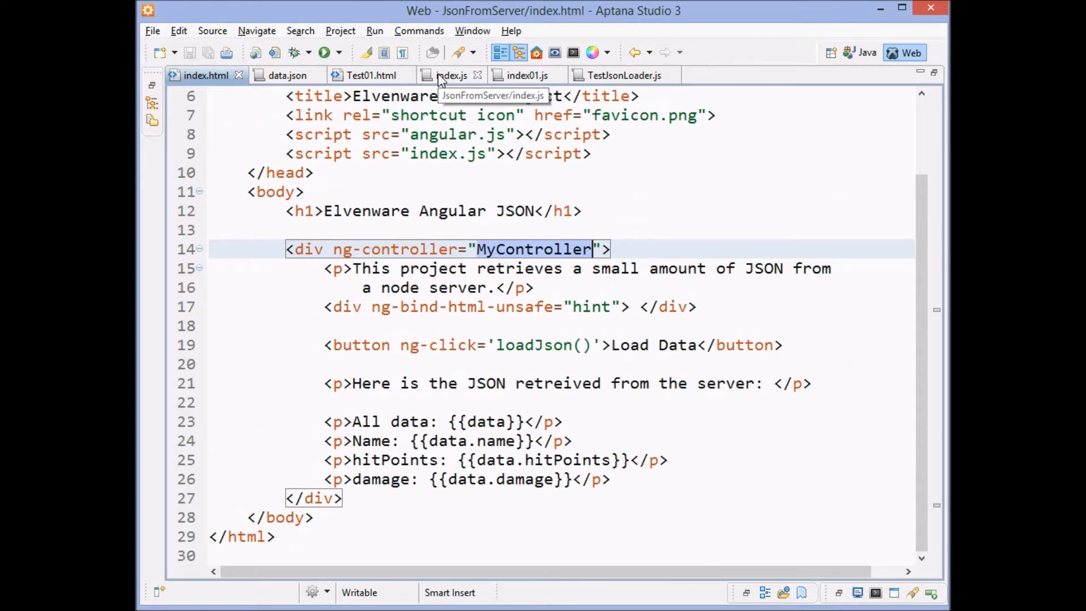
click(452, 74)
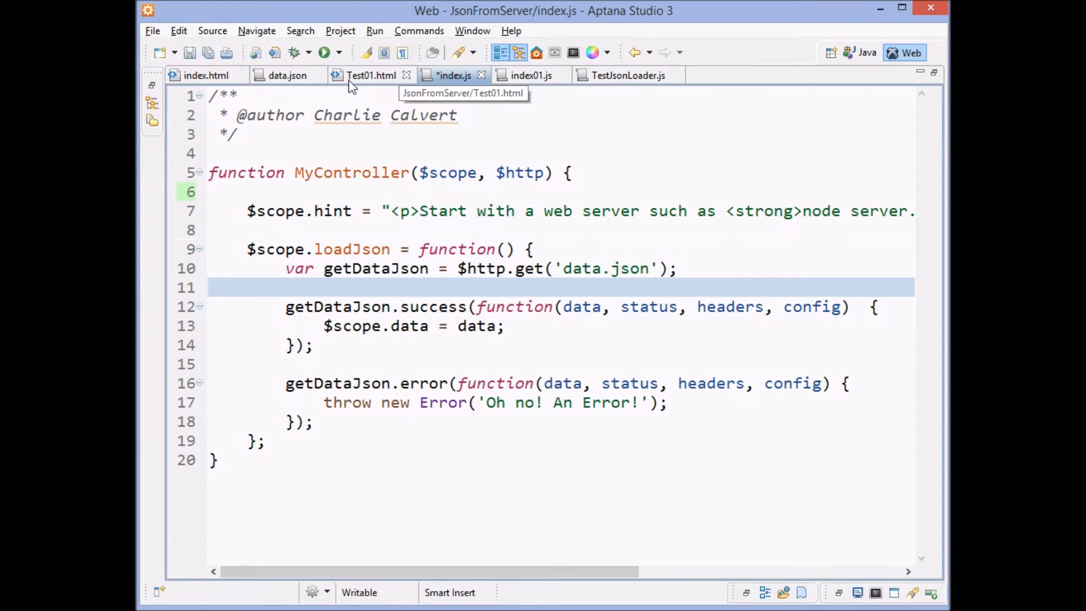
Review data.json, then return to index.js and save it with Ctrl+S
click(286, 75)
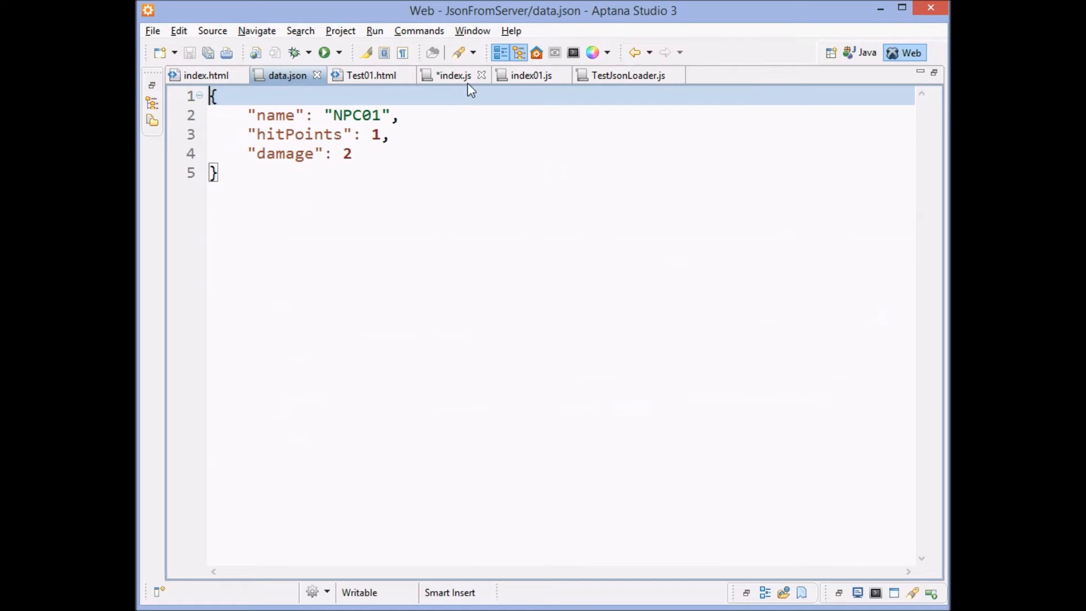
click(454, 74)
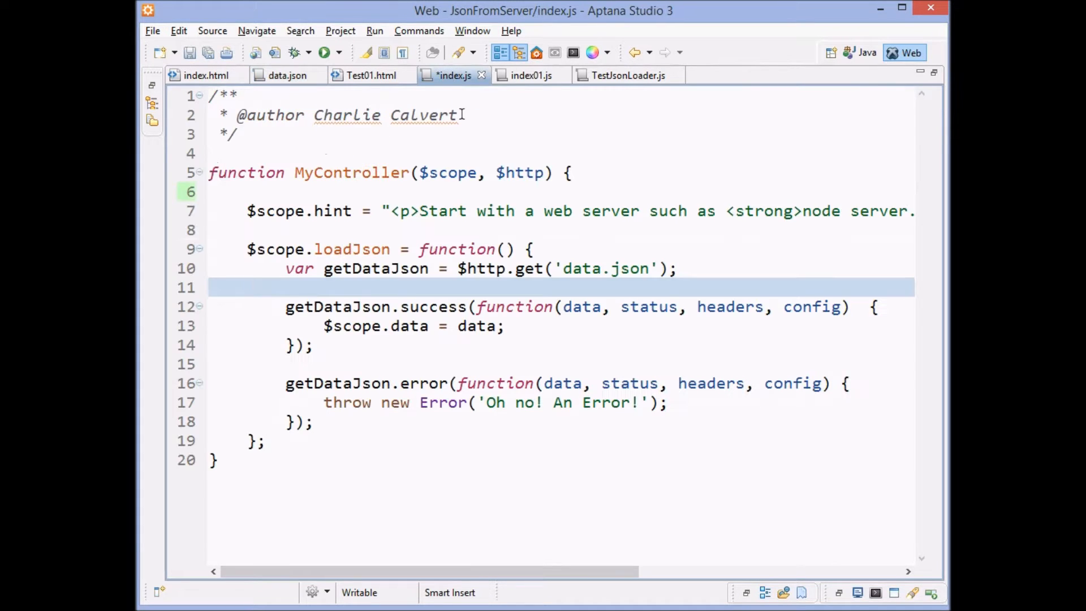
key(ctrl+s)
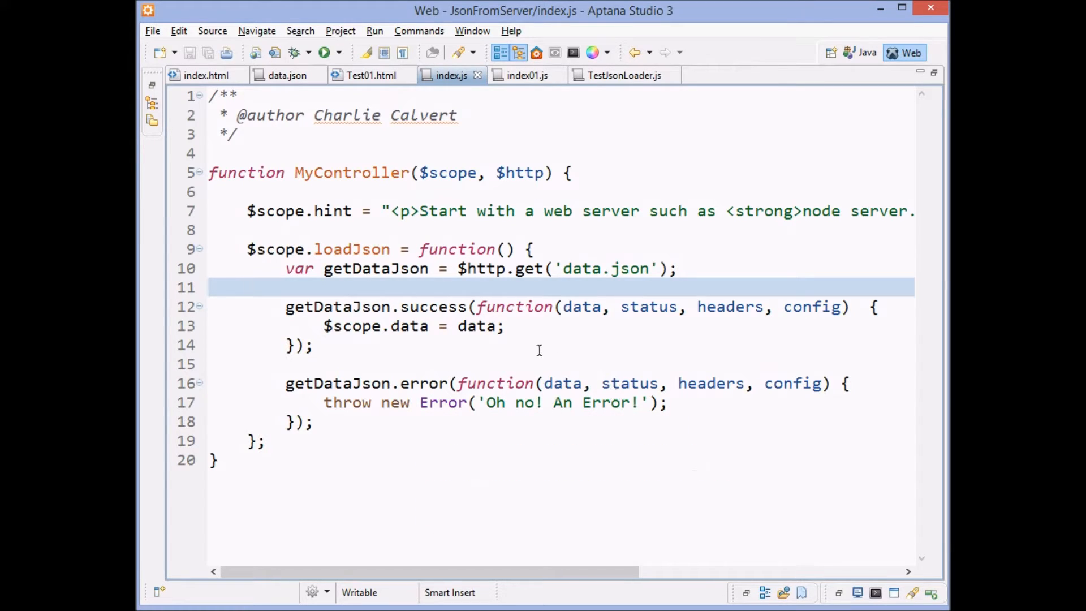
click(248, 286)
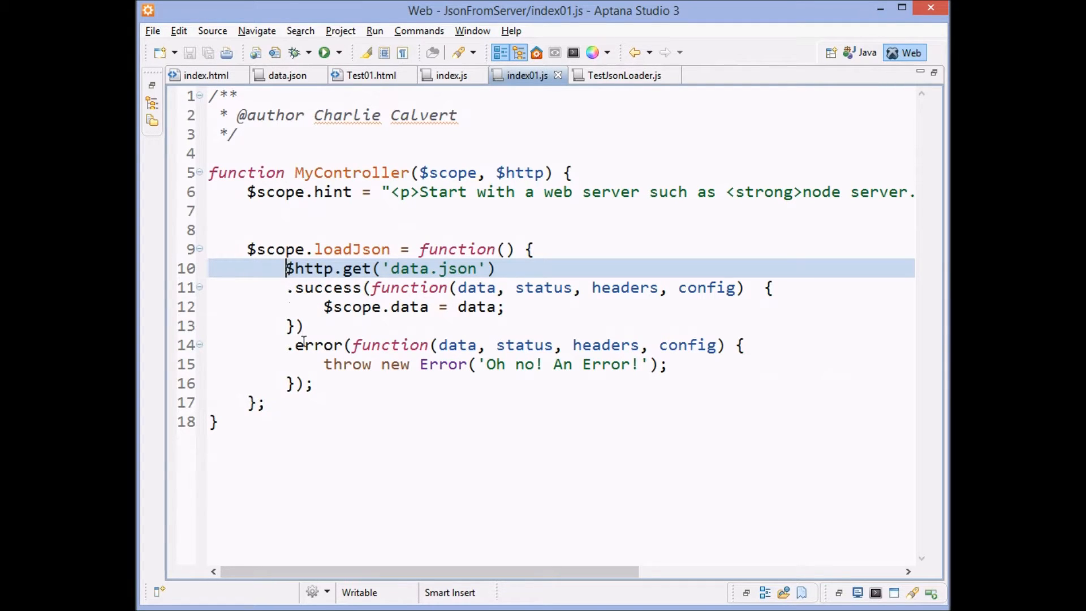
mouse_move(452, 87)
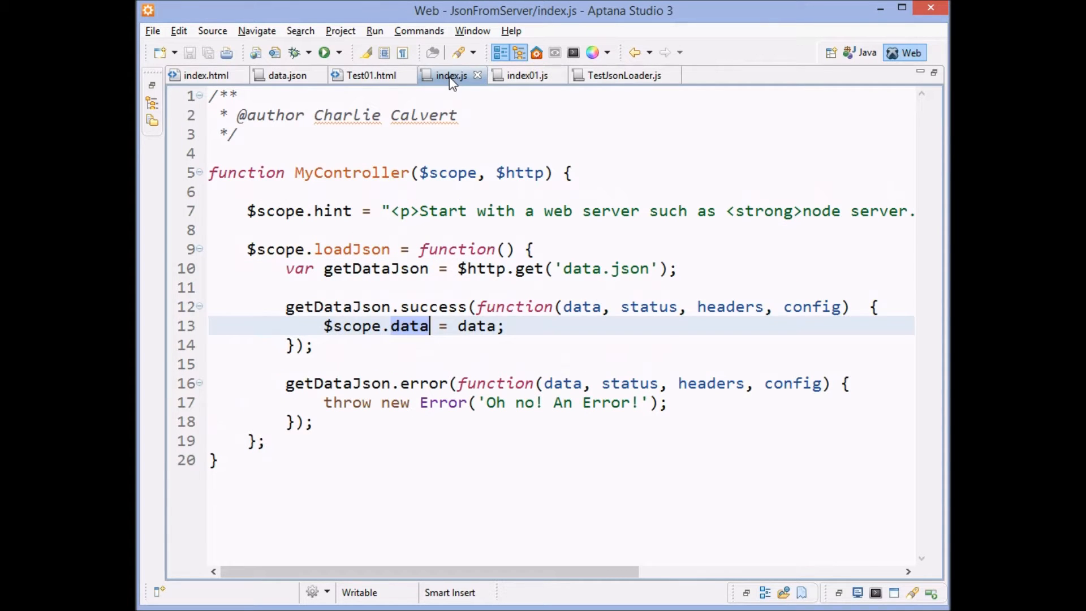
Highlight getDataJson, glance at index01.js, and switch to the index.html markup
click(371, 269)
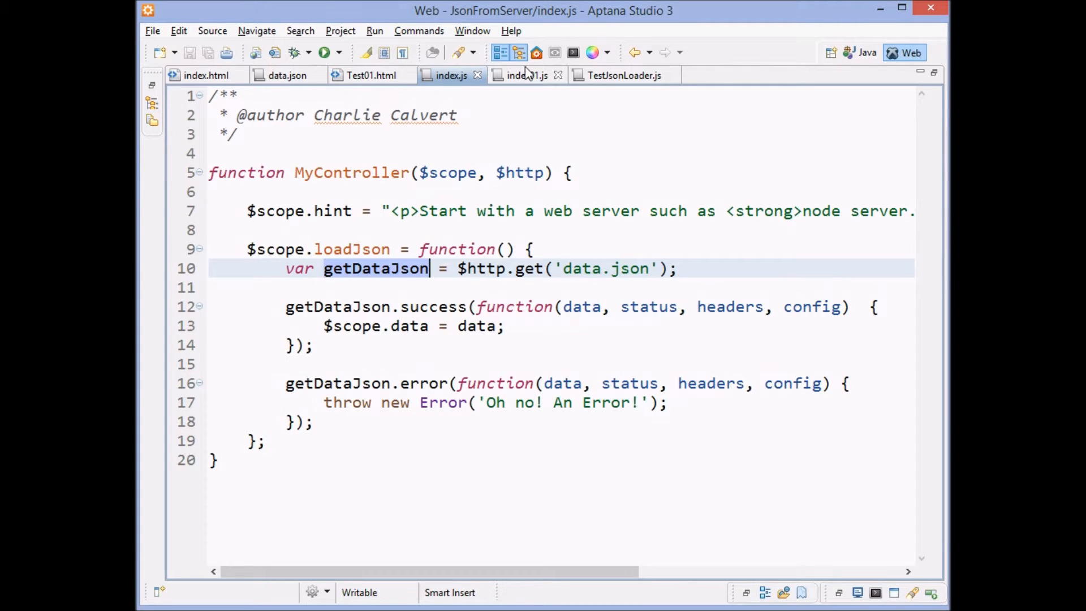
click(526, 75)
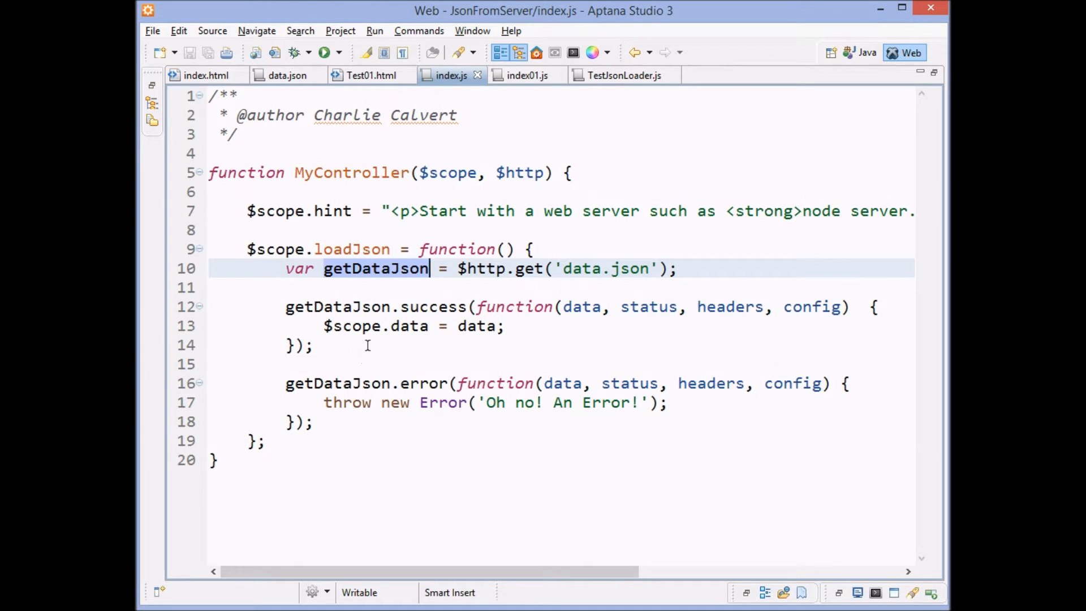
click(205, 75)
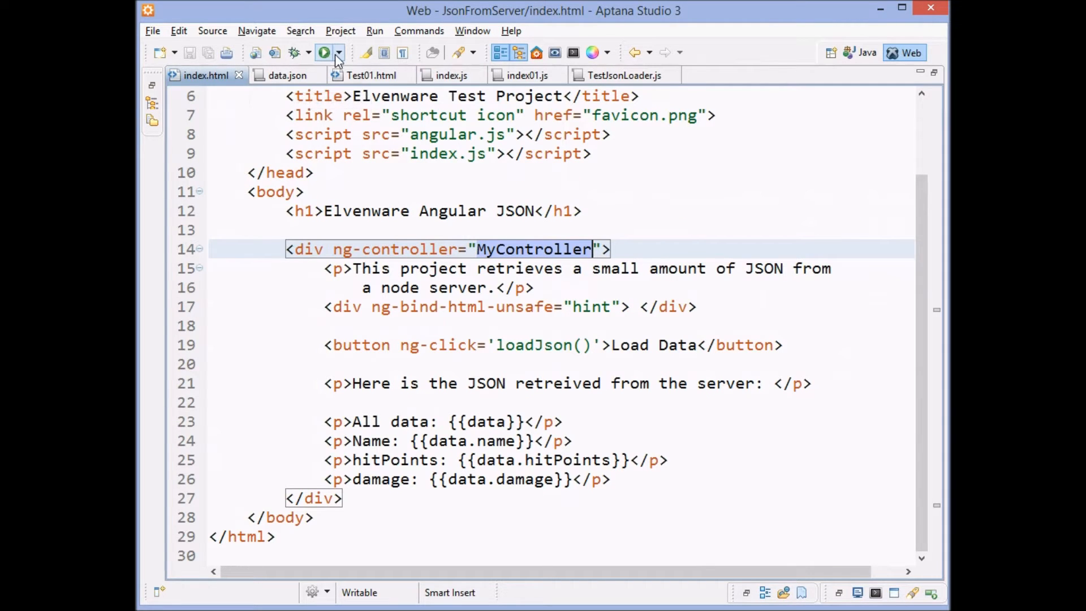
Launch index.html in Chrome from Aptana and return to the editor
click(325, 54)
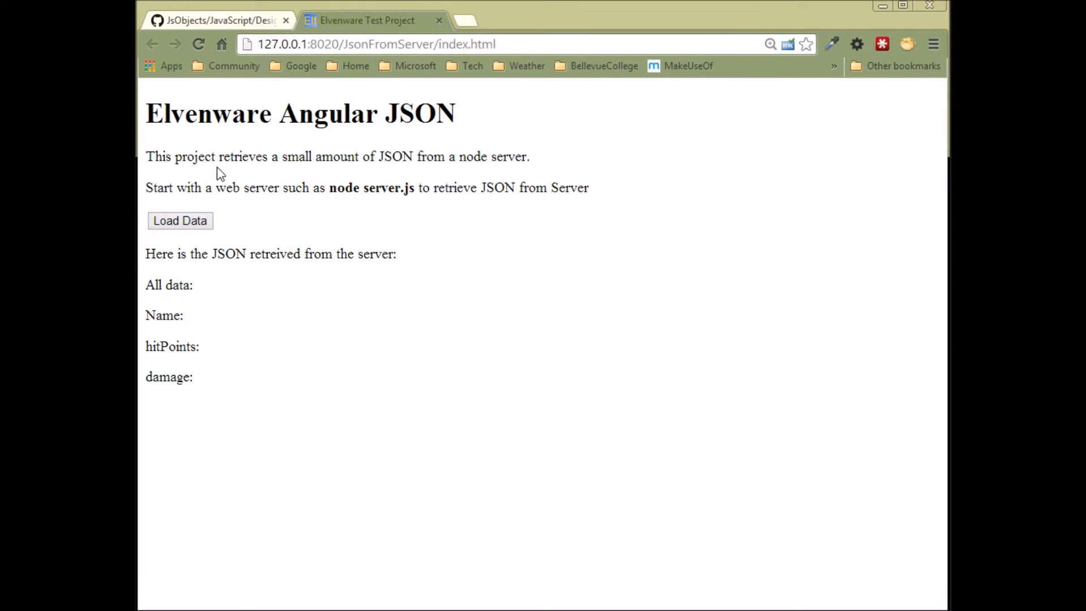
mouse_move(158, 369)
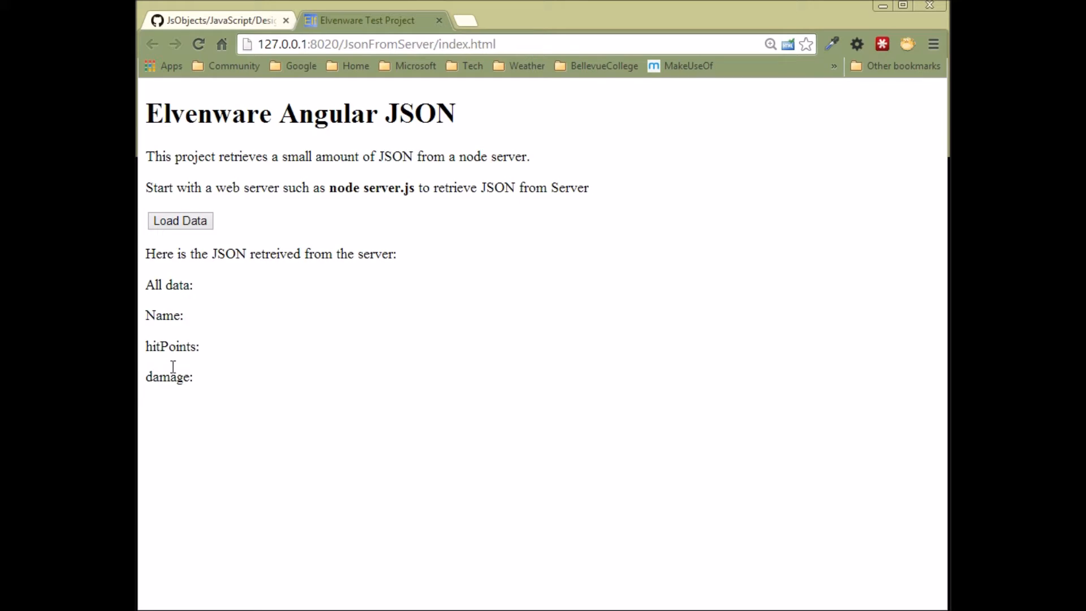
click(180, 220)
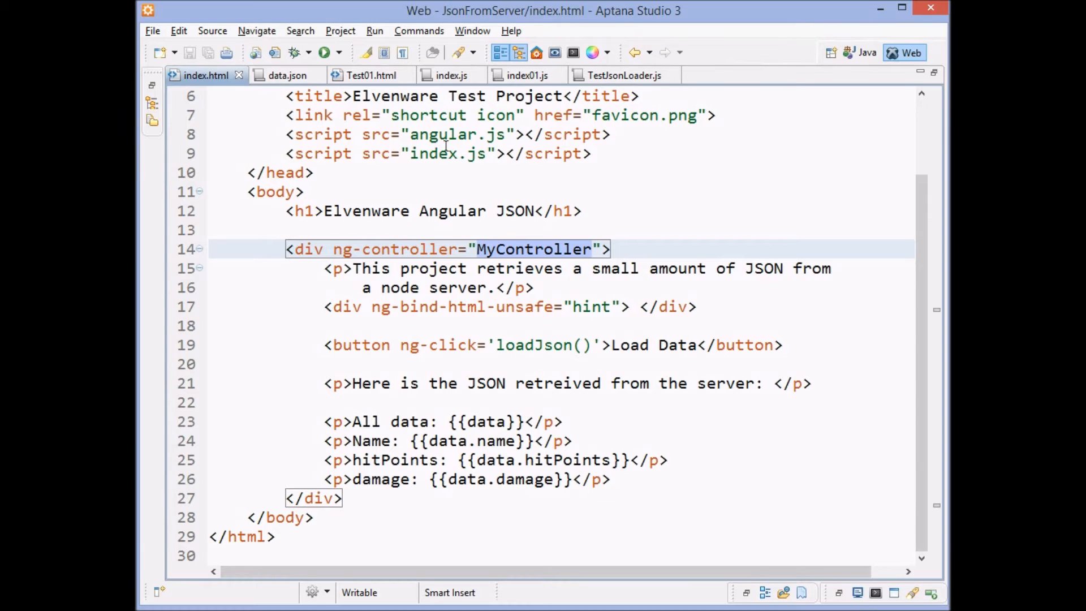
Compare data.json's fields with index.html and highlight loadJson in the index.js controller
click(287, 75)
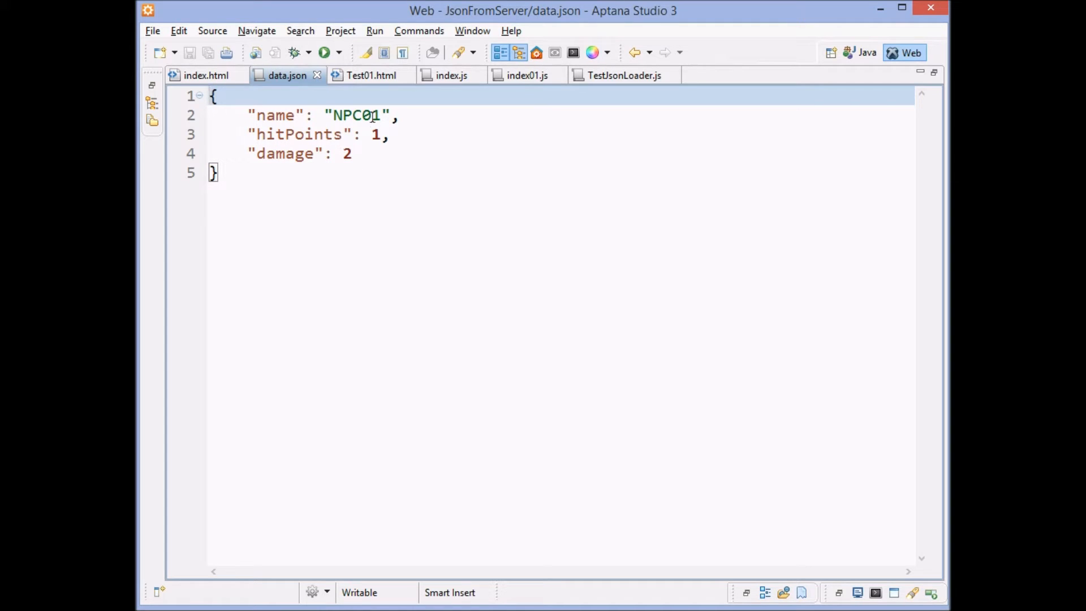
mouse_move(351, 166)
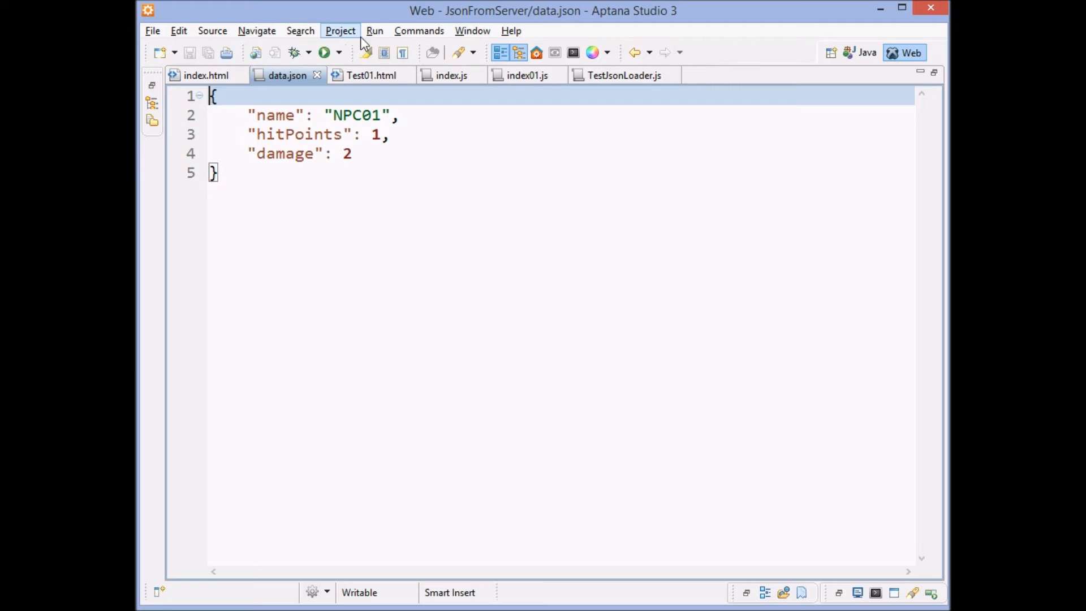
click(206, 75)
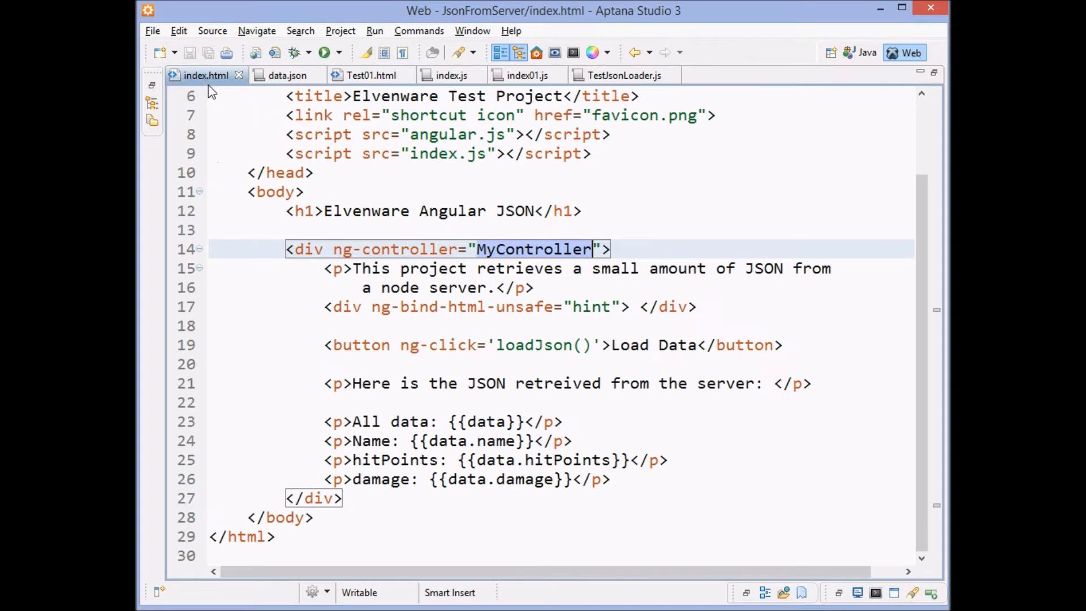
mouse_move(575, 360)
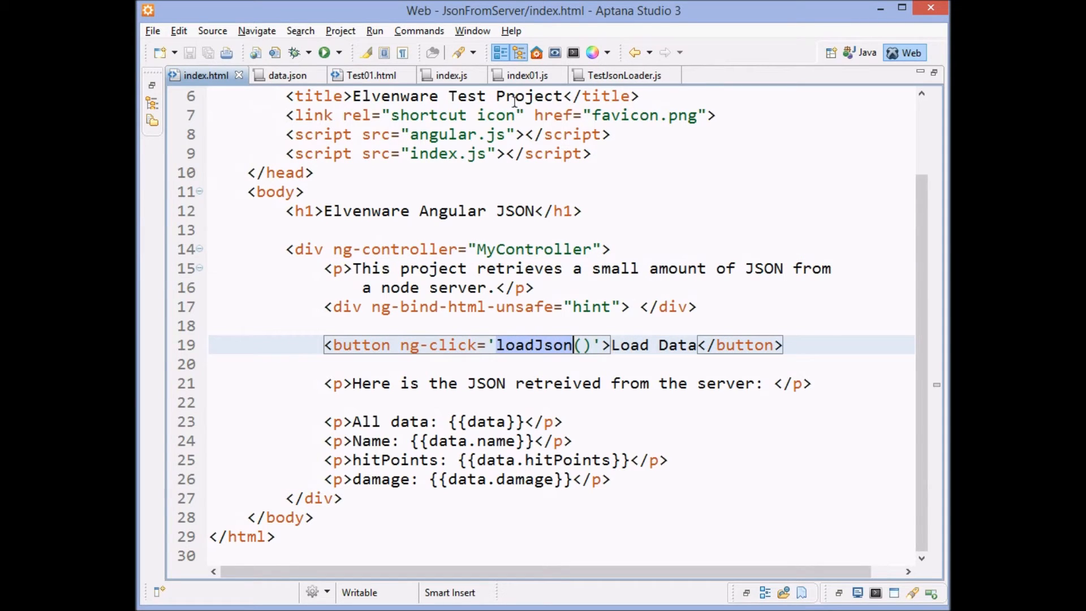
click(451, 74)
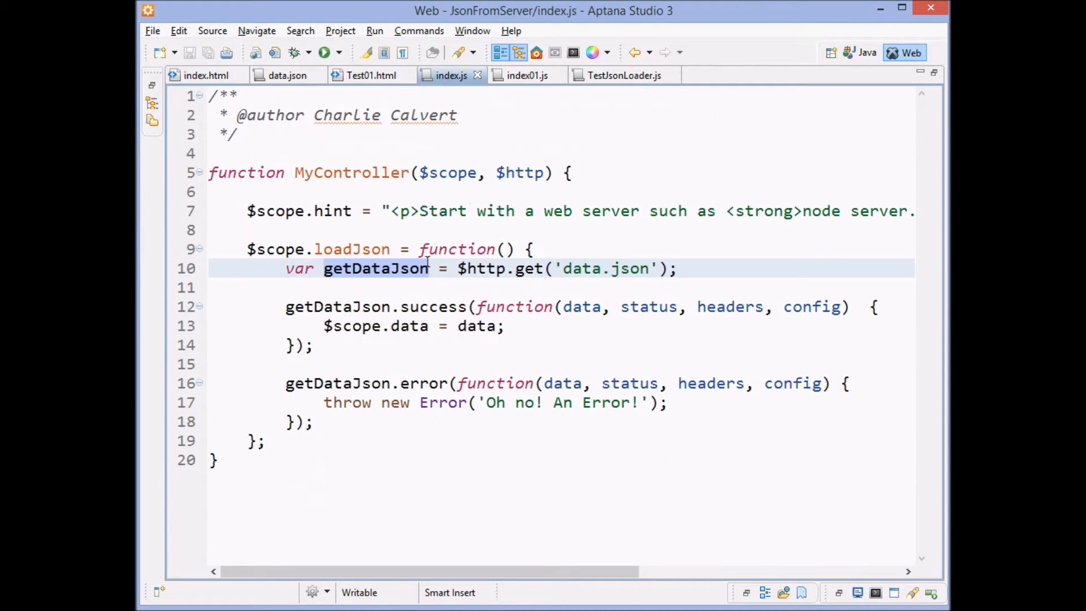
double_click(352, 249)
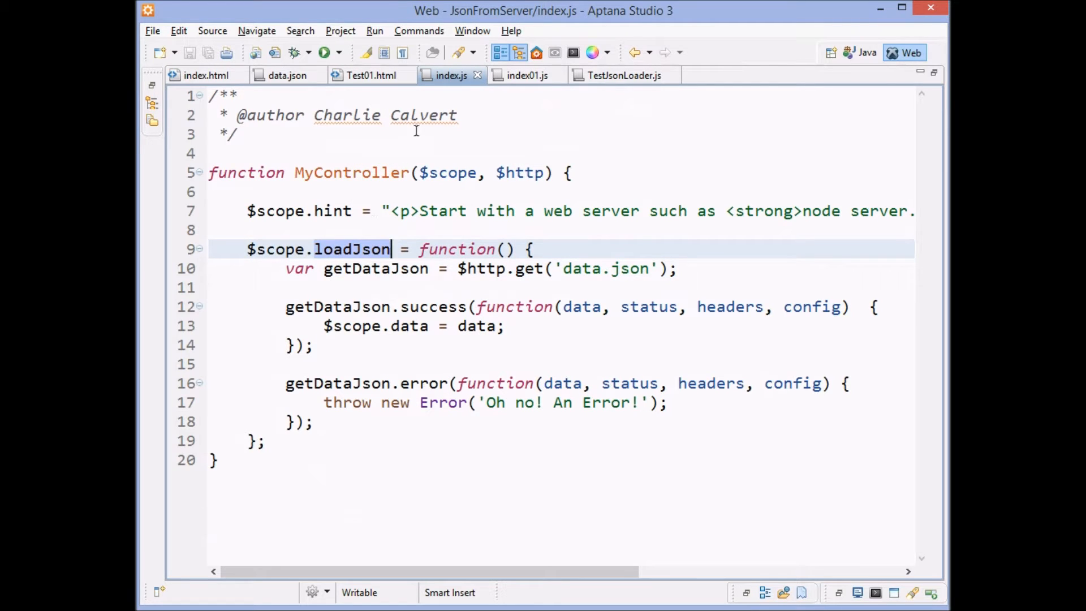
click(206, 75)
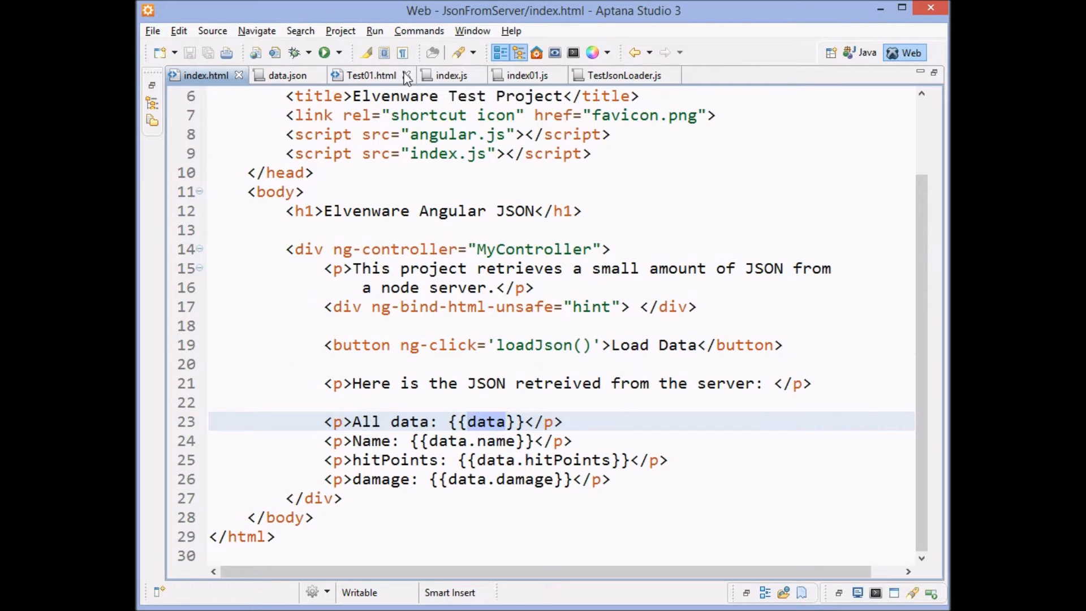
Highlight the data callback and $scope.data assignment, check data.json, and return to index.html
click(450, 75)
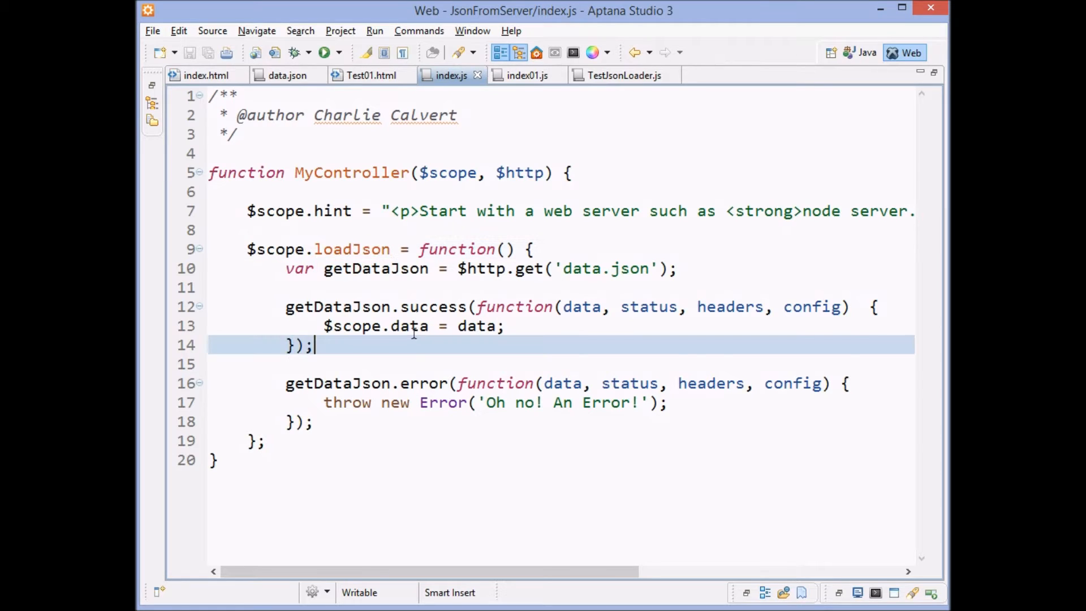
double_click(478, 326)
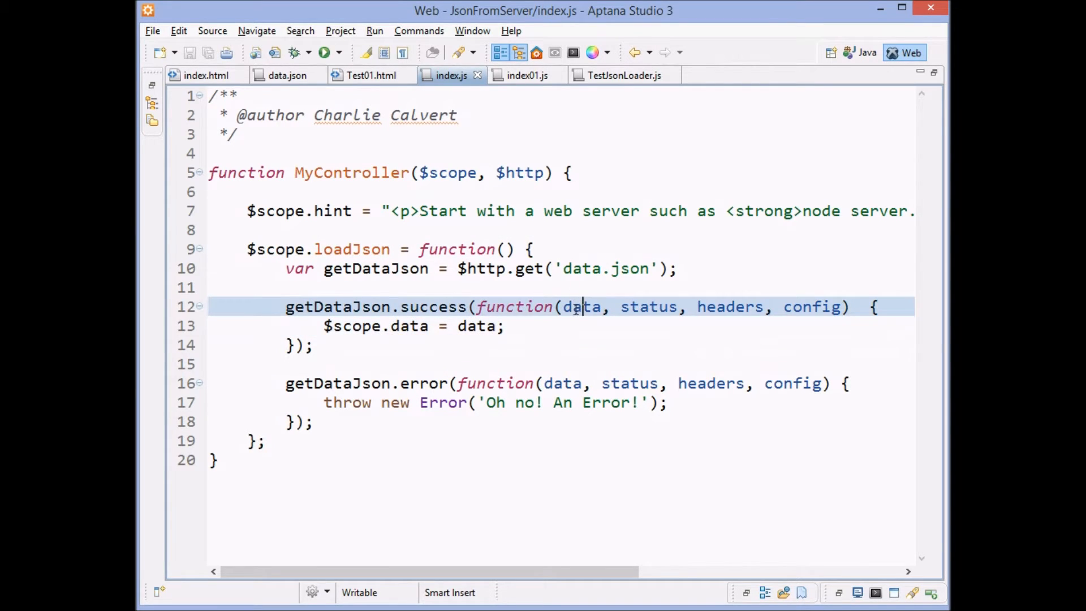
double_click(582, 307)
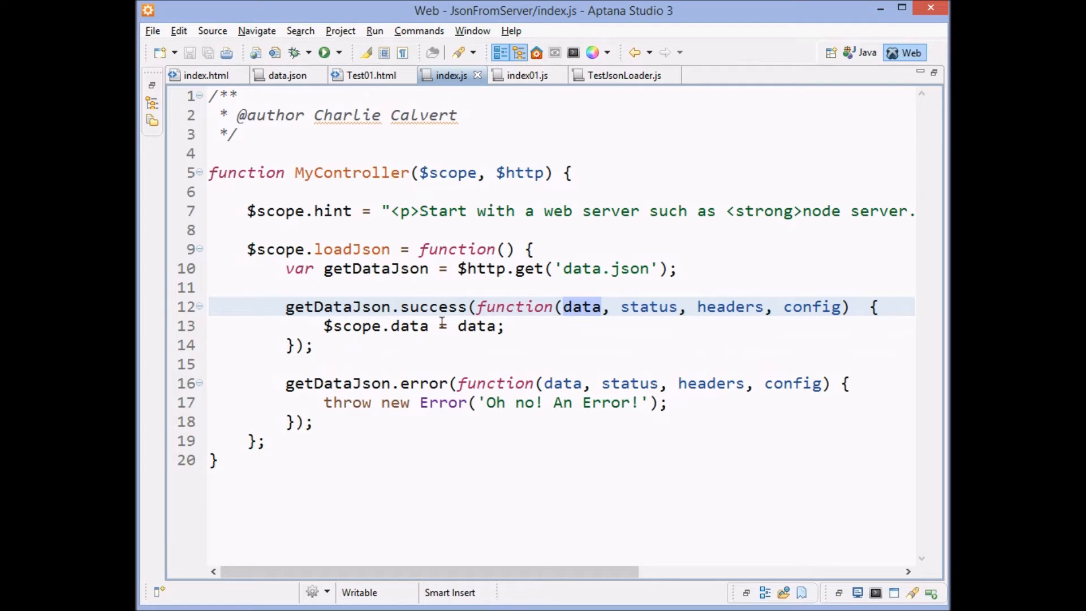
click(603, 306)
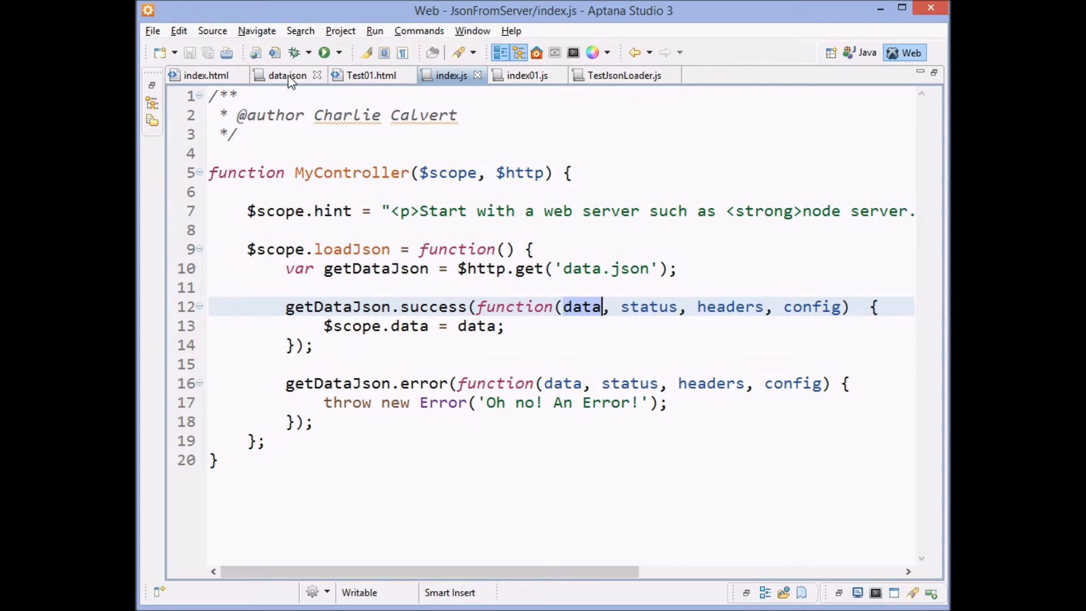
click(286, 75)
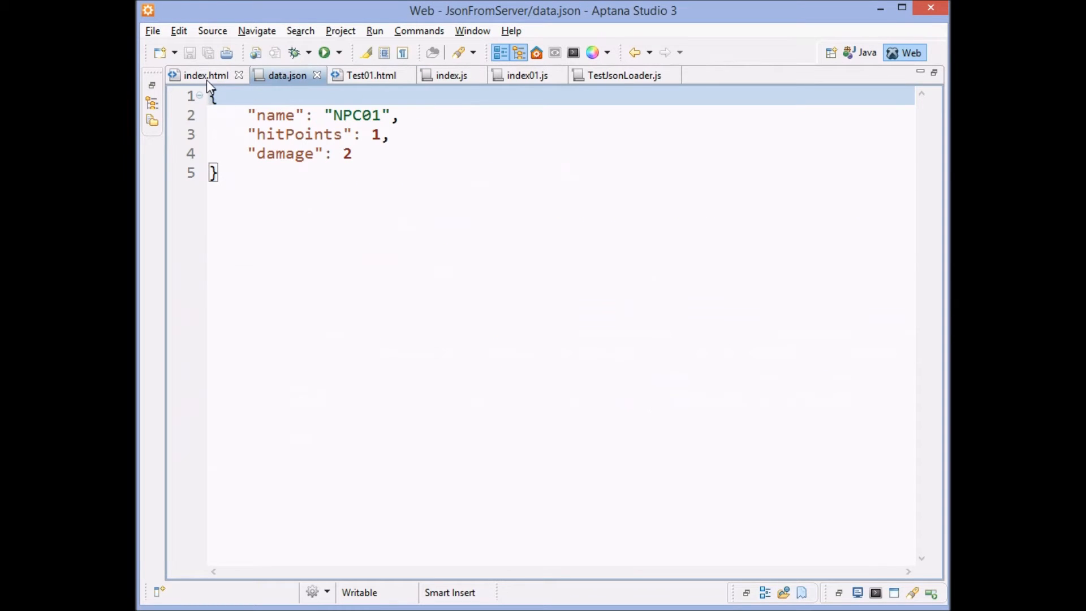
click(205, 75)
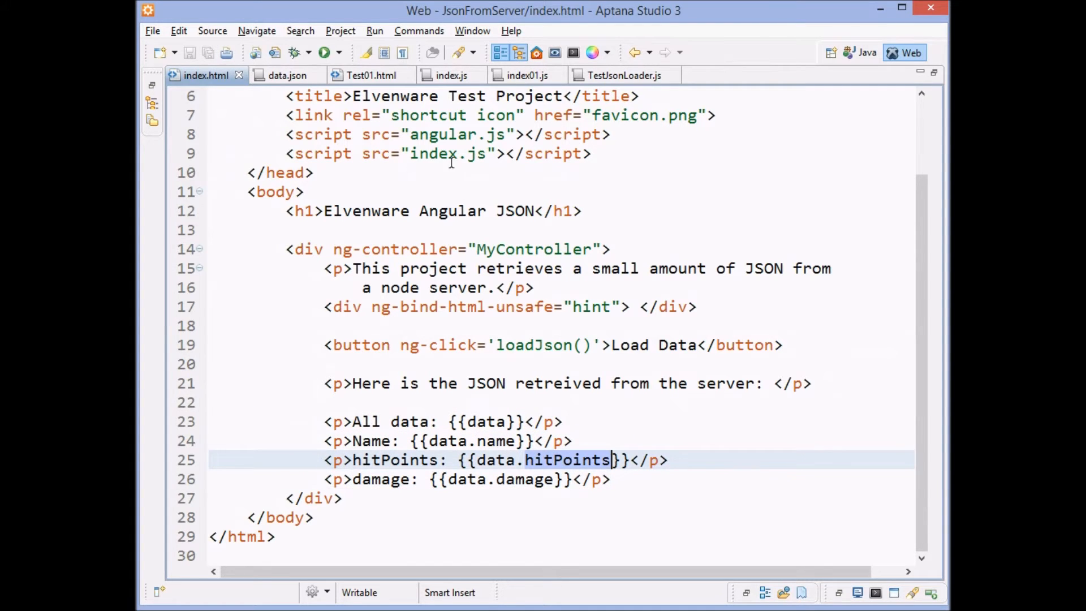
key(alt+tab)
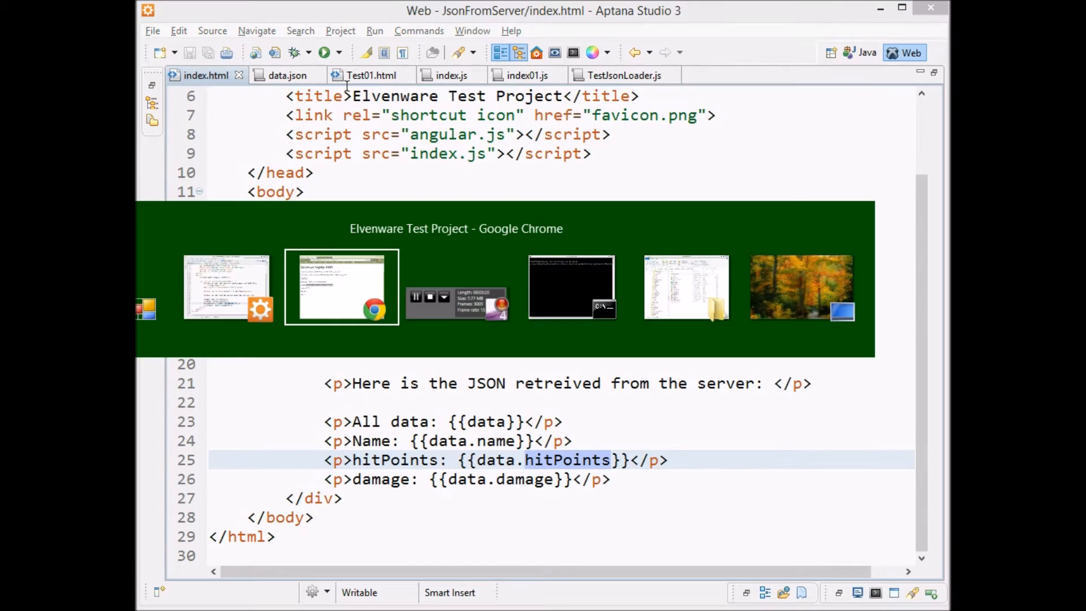
click(341, 287)
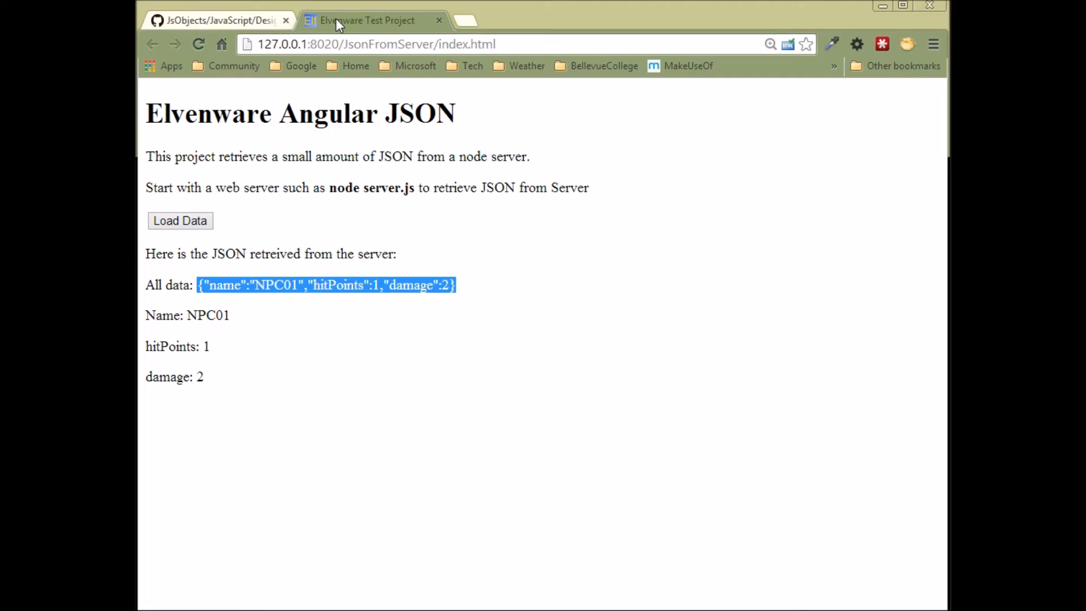
key(alt+tab)
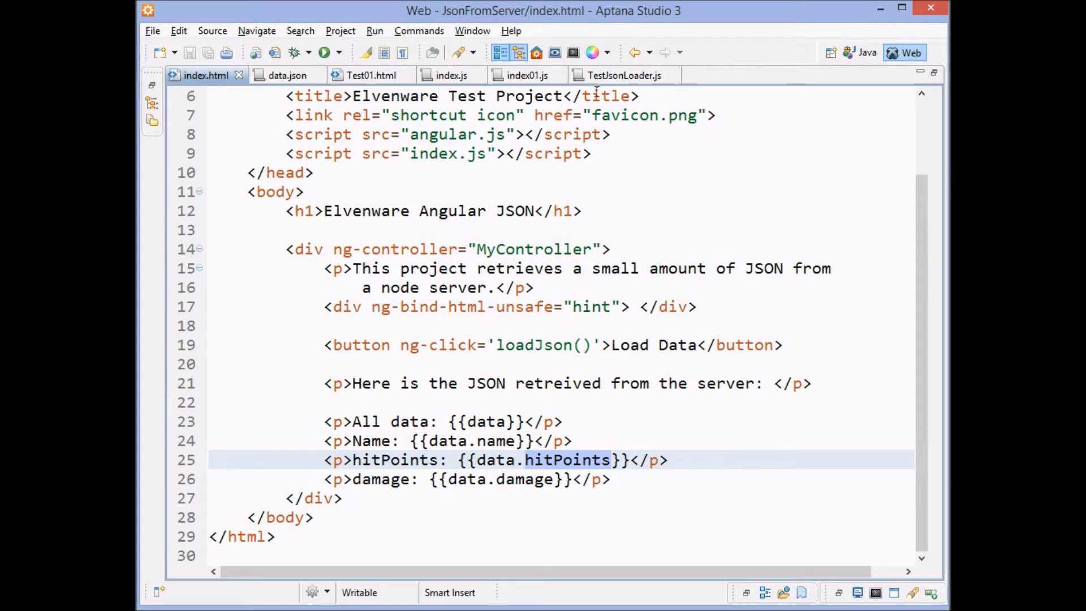
Review TestJsonLoader.js's beforeEach blocks, highlighting $rootScope and myController
click(622, 75)
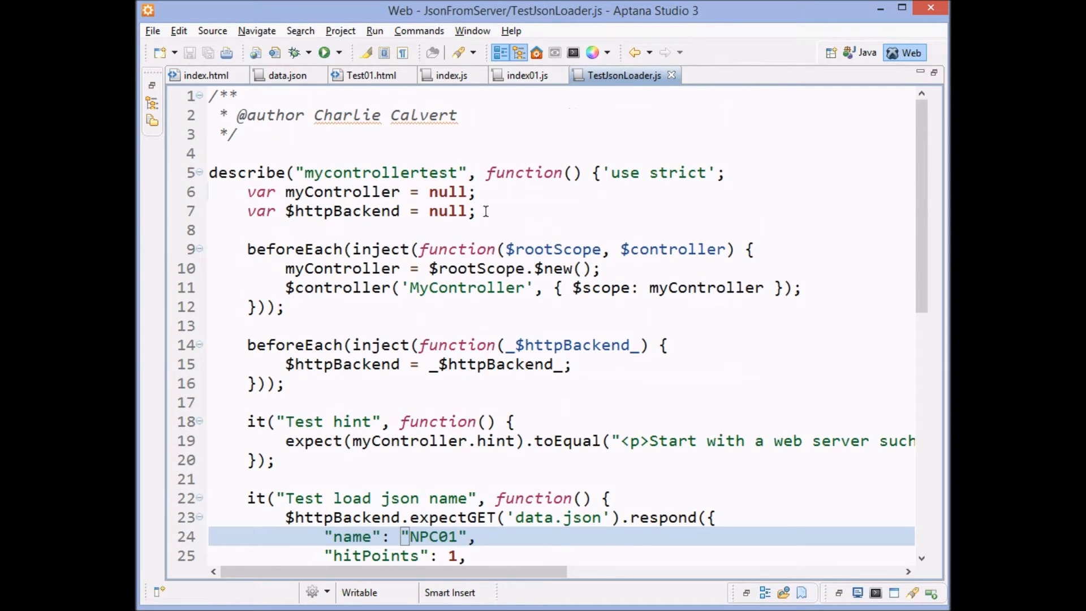
scroll(down, 3)
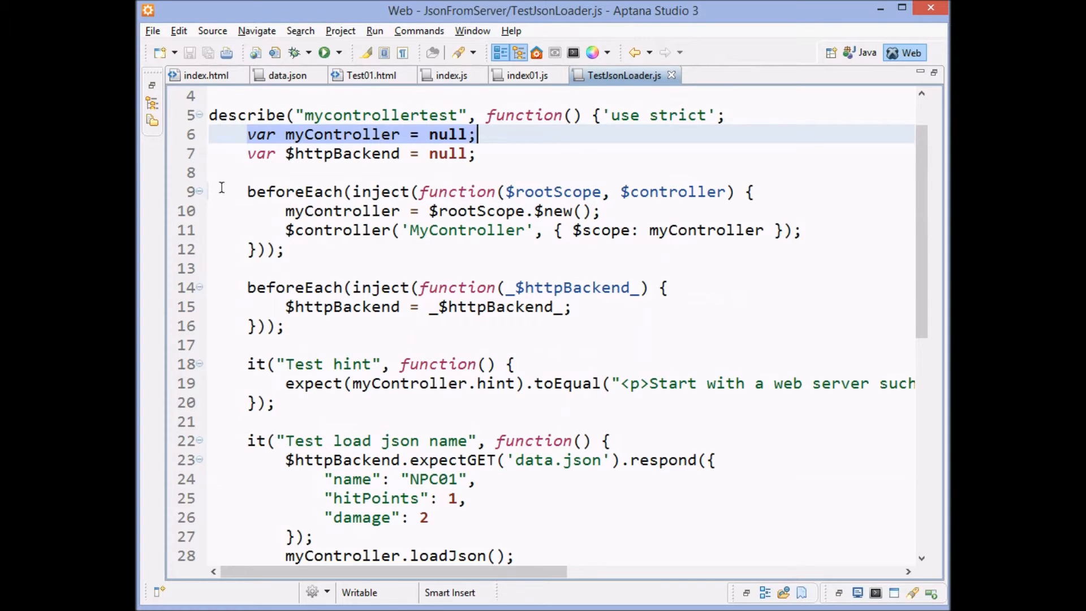
click(518, 192)
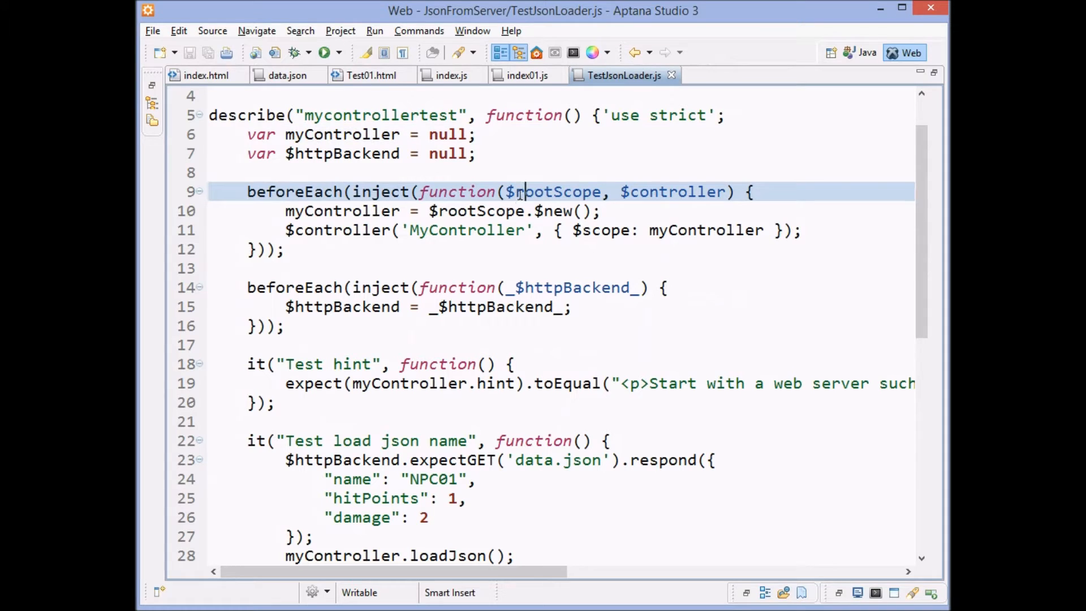
double_click(672, 192)
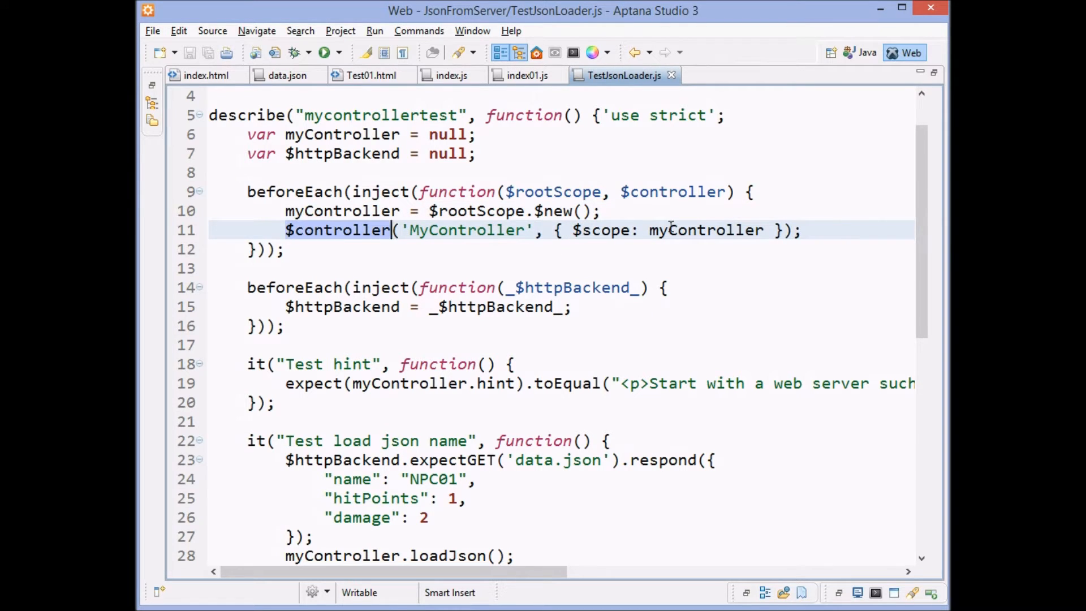
double_click(705, 230)
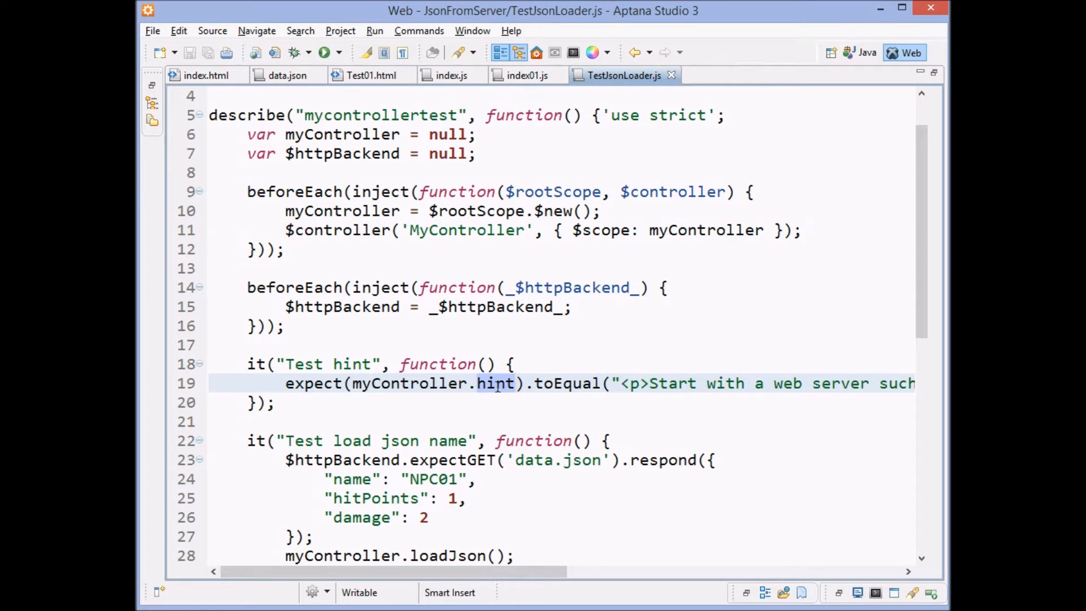
Mark the hint string in index.js and return to the TestJsonLoader.js spec
click(450, 75)
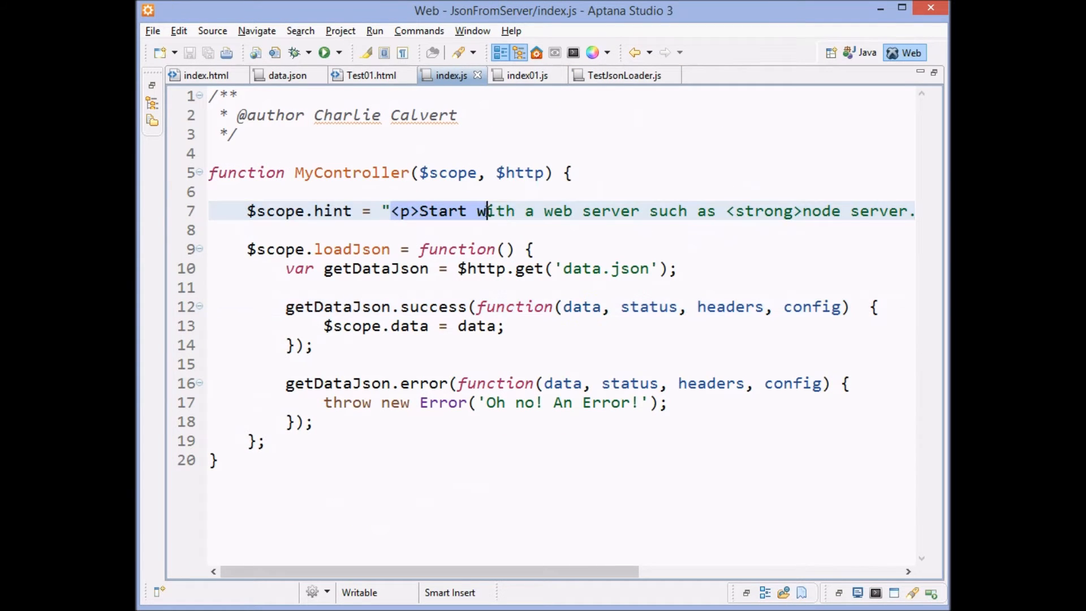
drag(485, 211, 656, 211)
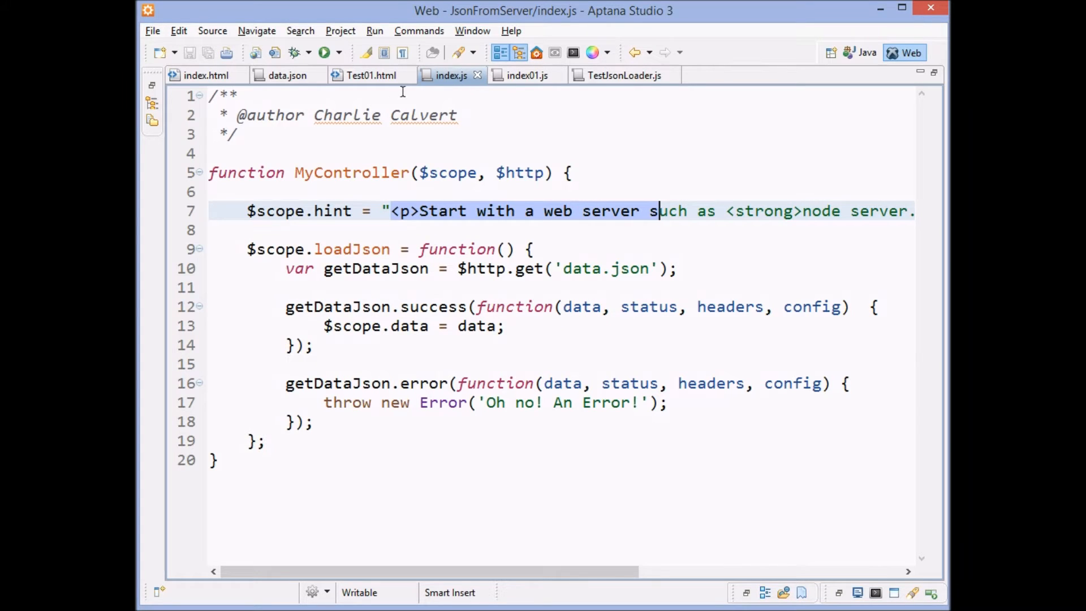
click(623, 75)
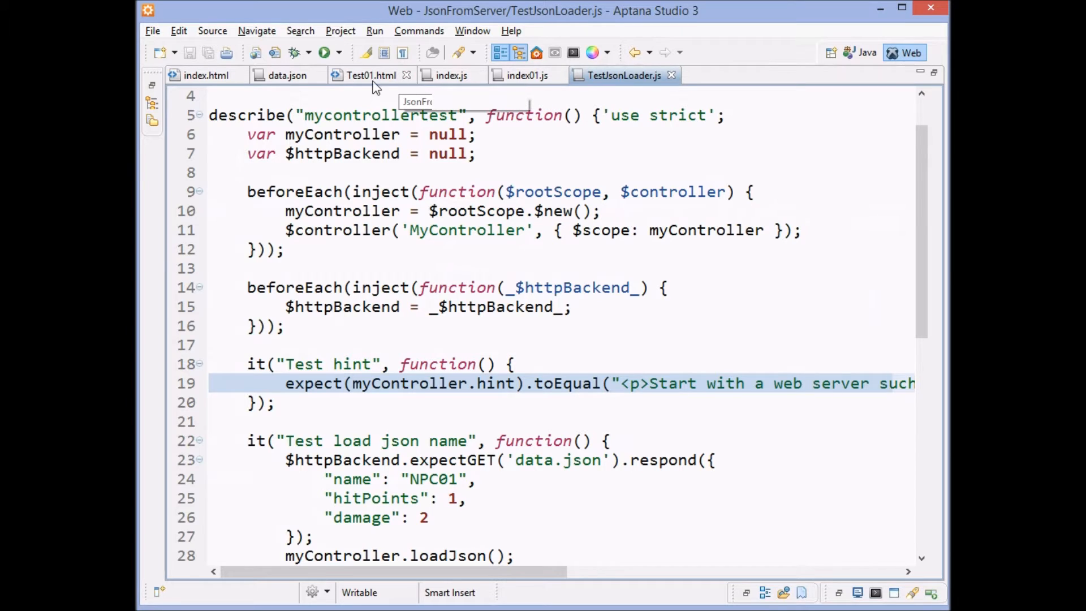
Switch to the Test01.html Jasmine runner page
click(369, 74)
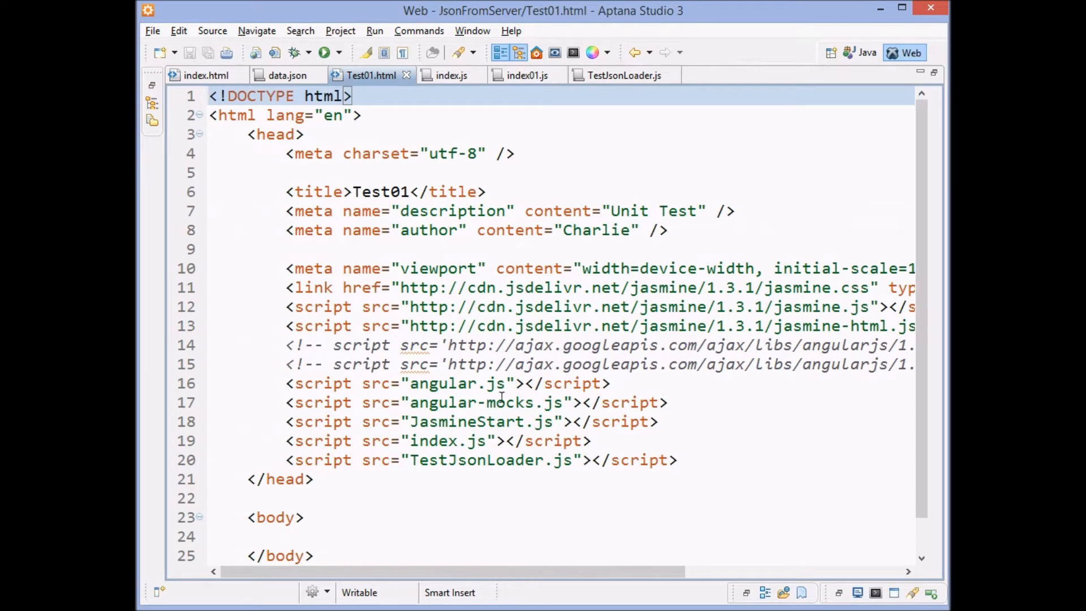
mouse_move(456, 440)
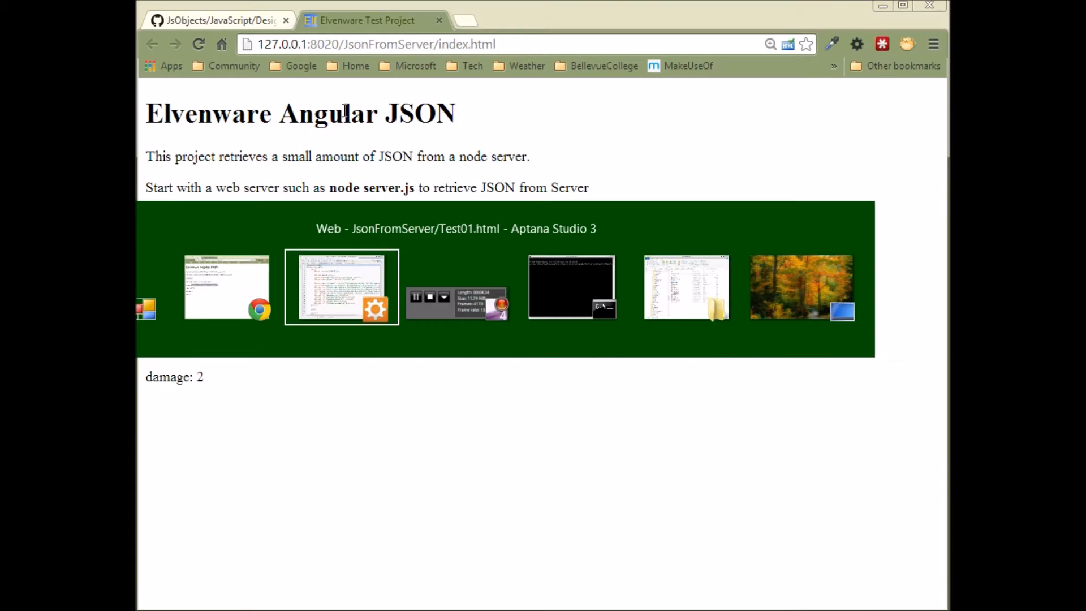
Open JasmineStart.js from the Project Explorer and view it from the top
click(340, 286)
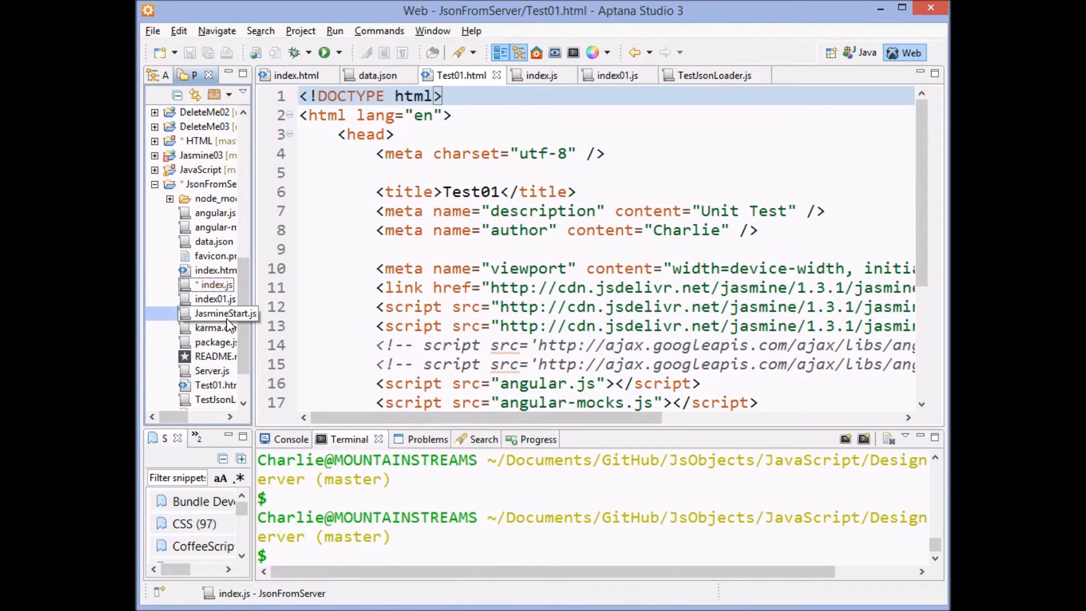
double_click(226, 313)
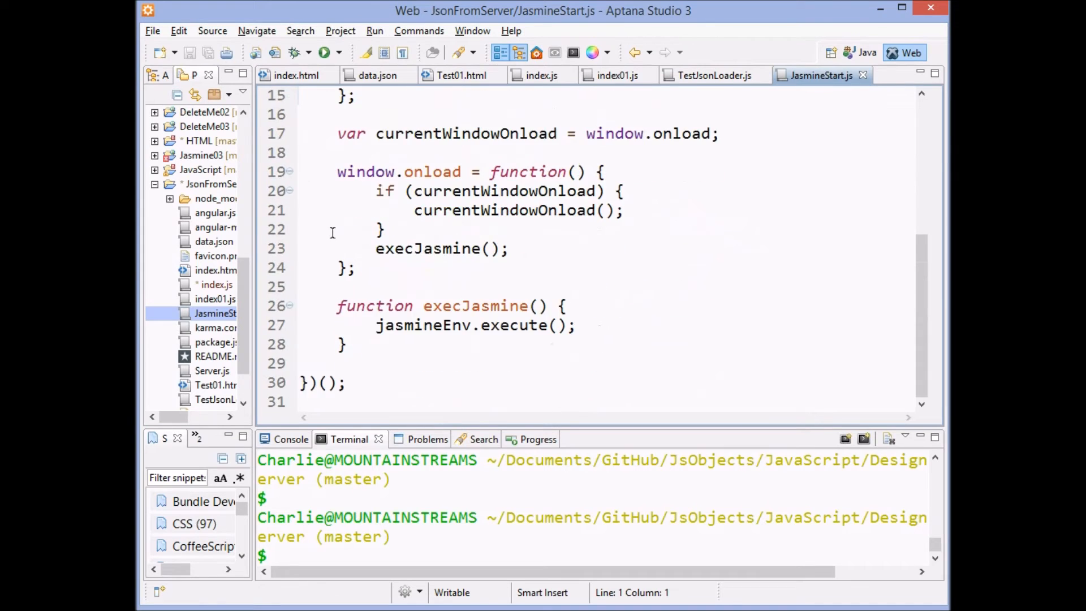
scroll(up, 3)
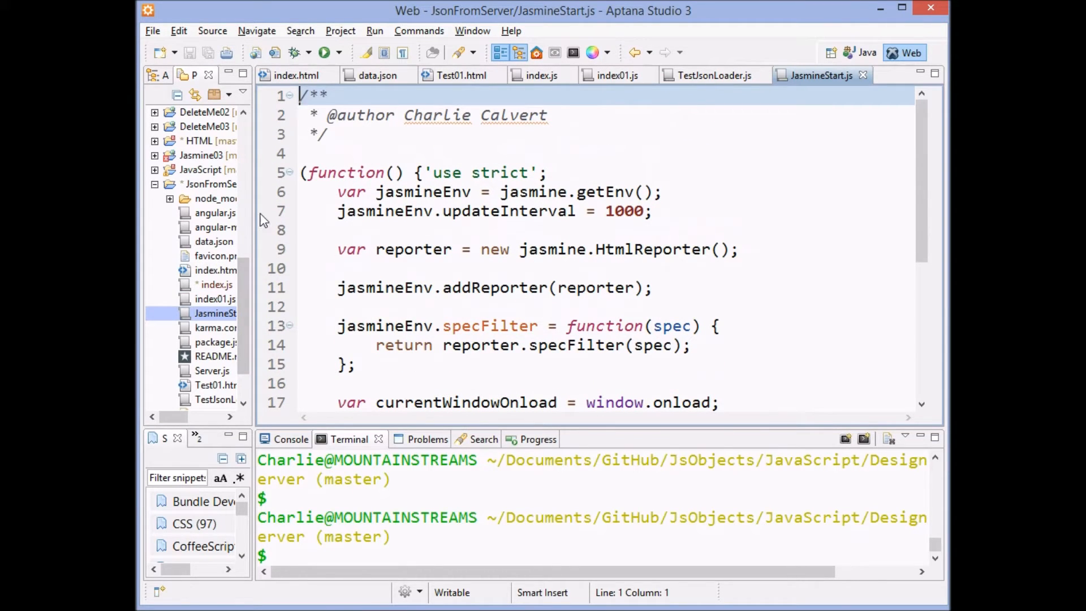
mouse_move(498, 75)
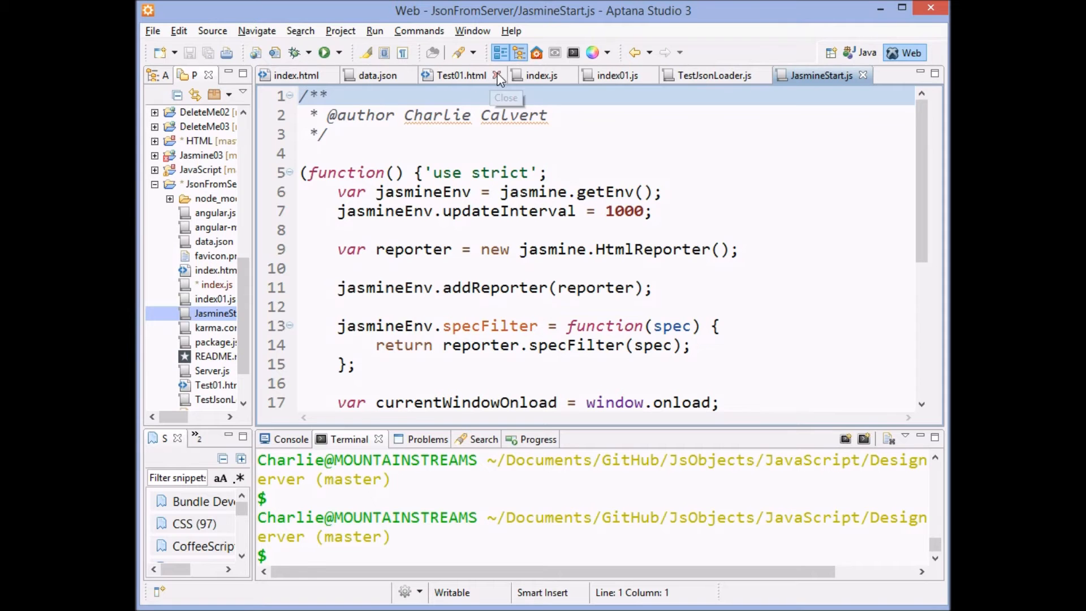
Scroll Test01.html to its script includes and point out angular-mocks.js and TestJsonLoader.js
click(461, 75)
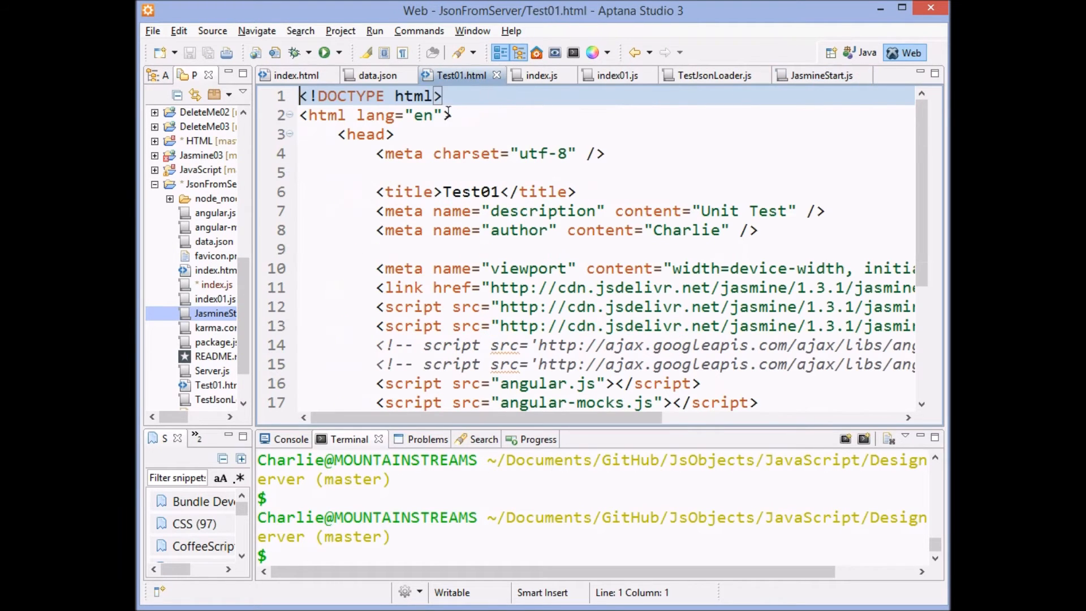
scroll(down, 3)
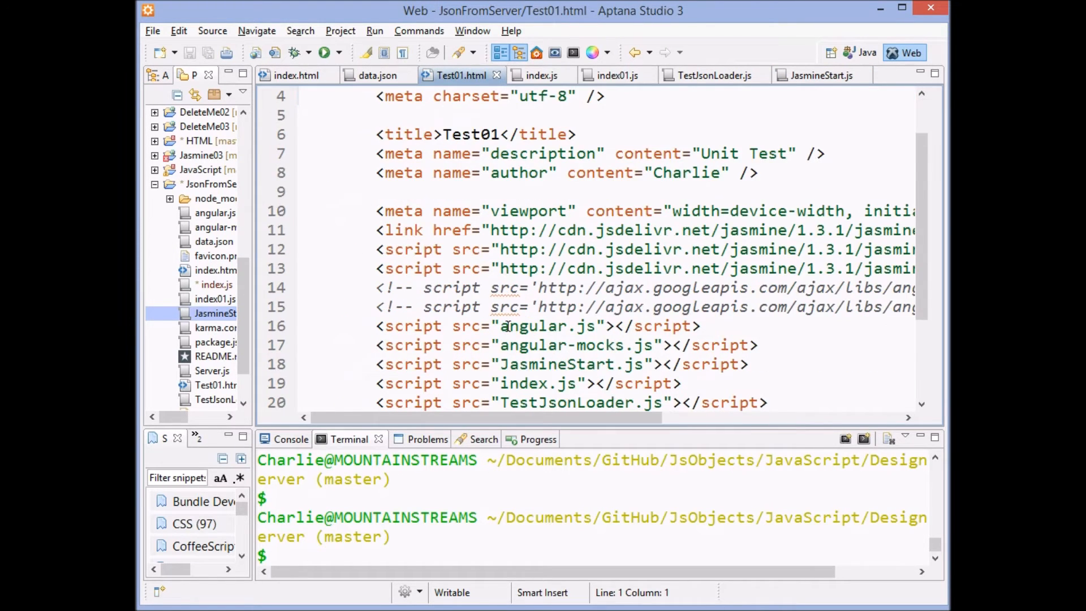
scroll(down, 3)
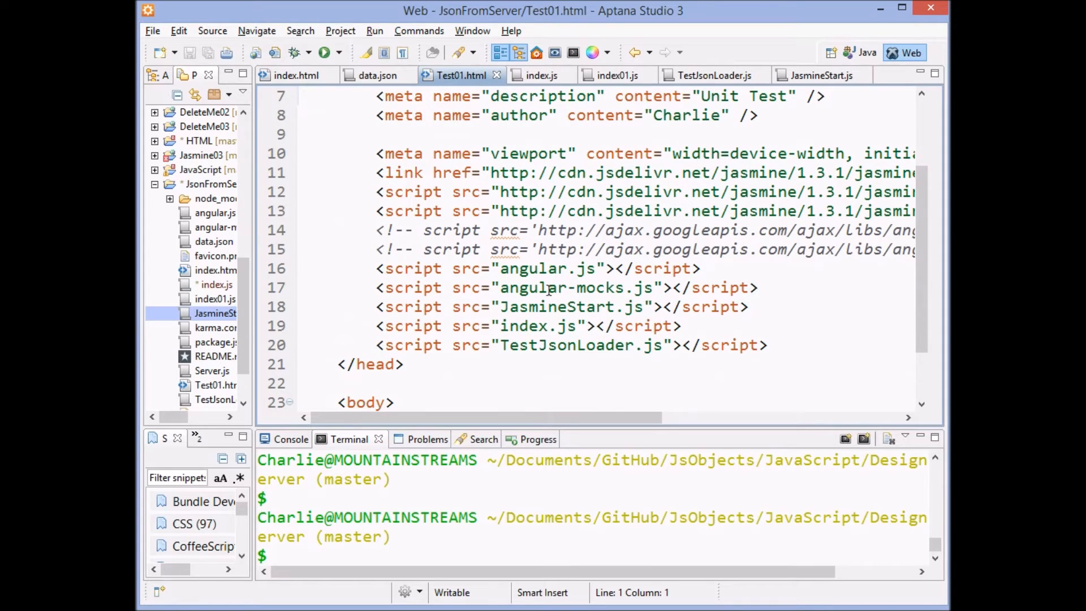
click(548, 288)
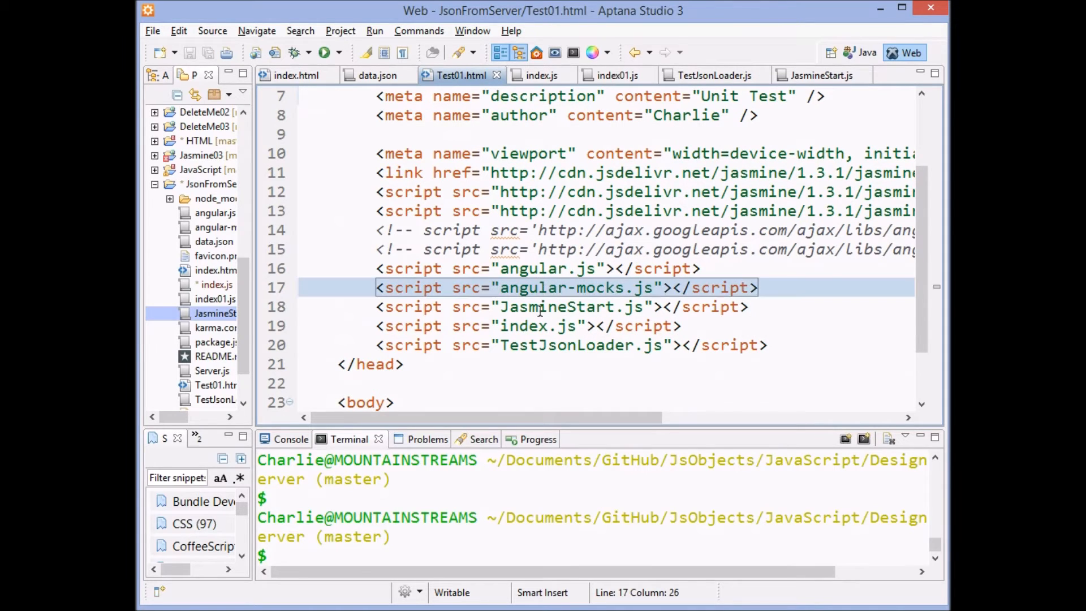
double_click(523, 326)
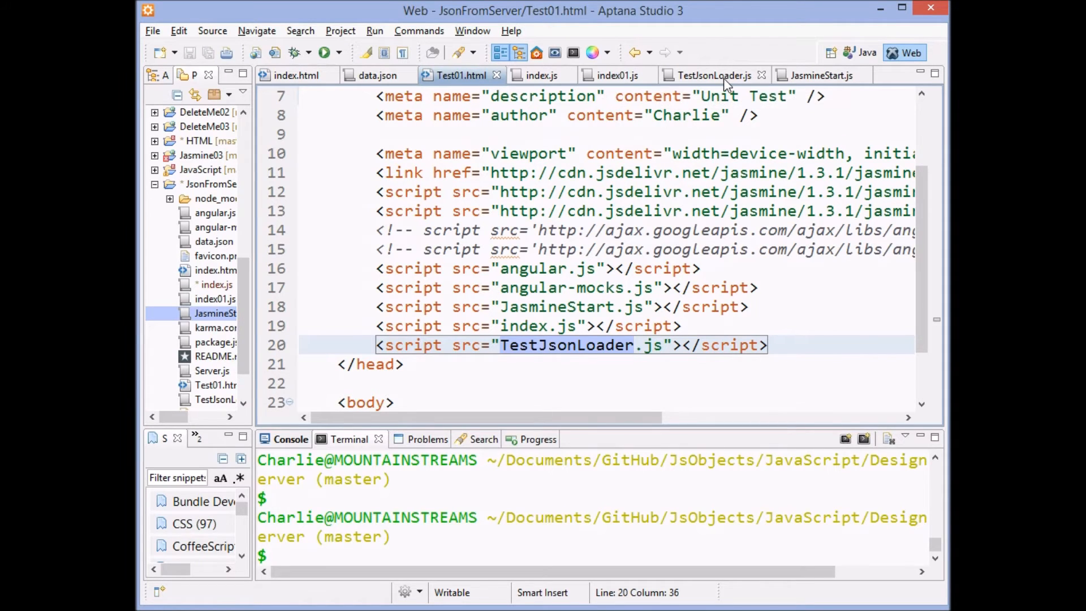
click(714, 75)
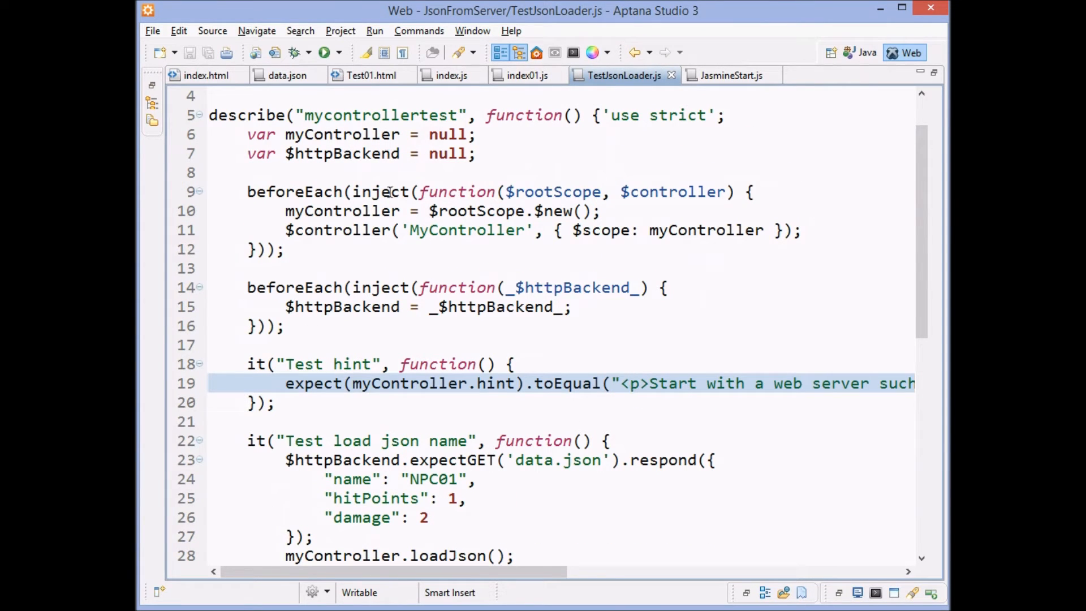
click(627, 384)
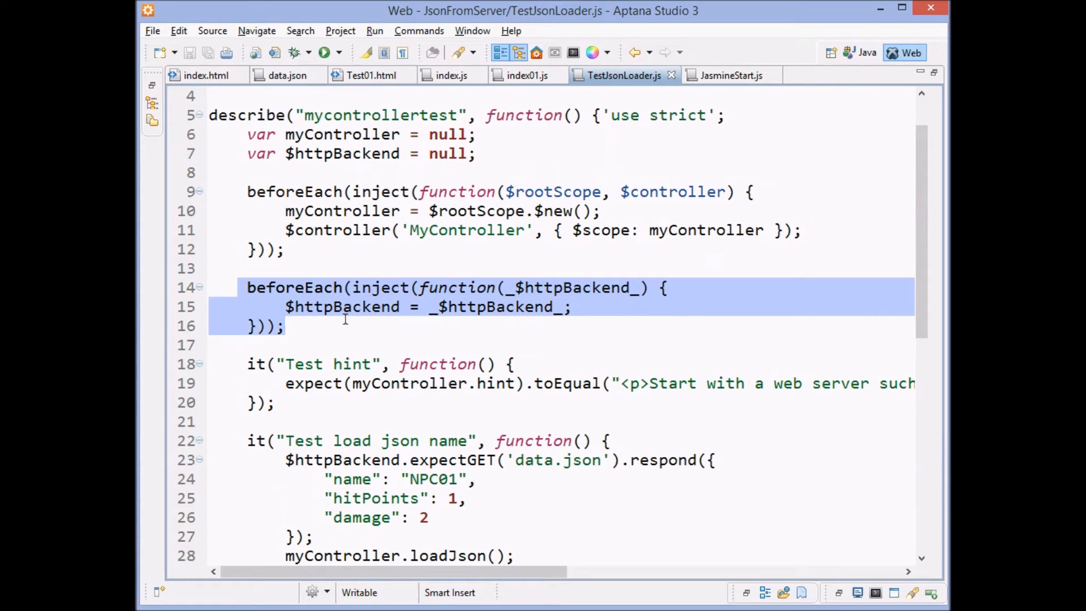
click(478, 153)
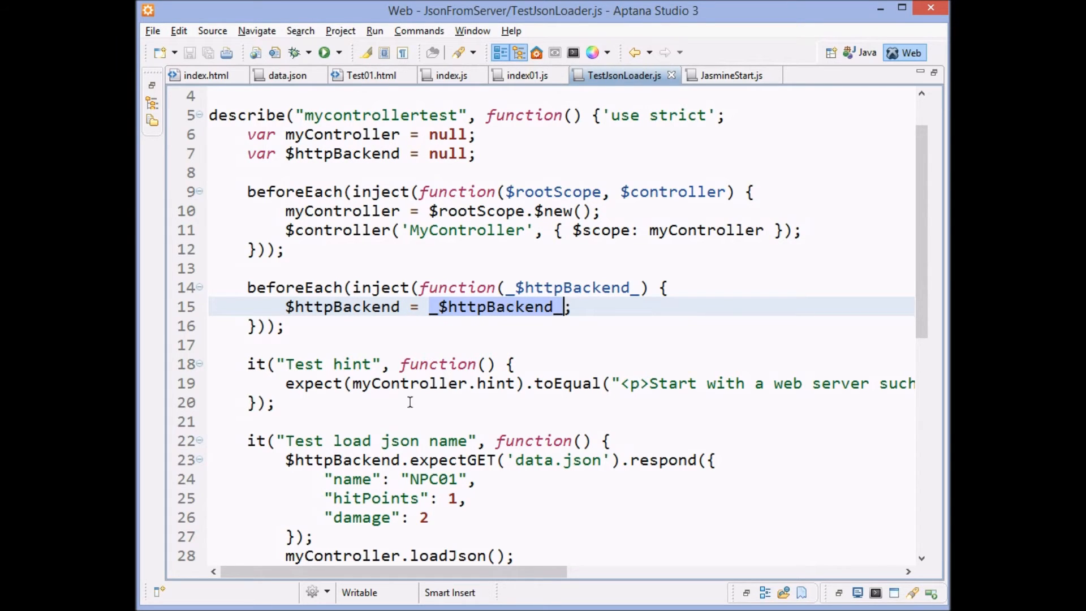
scroll(down, 3)
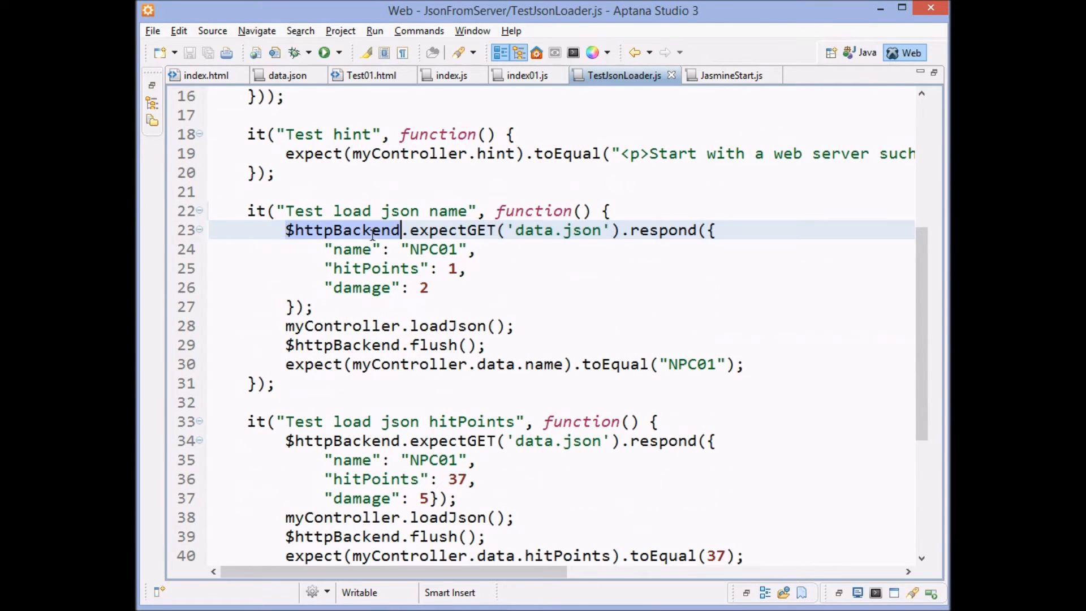
double_click(457, 229)
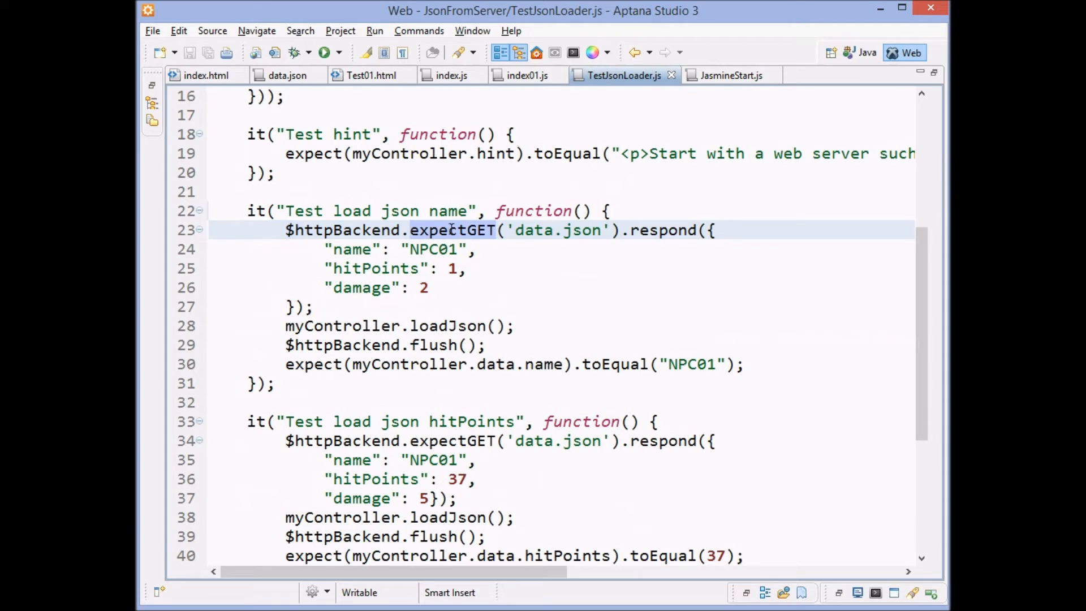
click(498, 230)
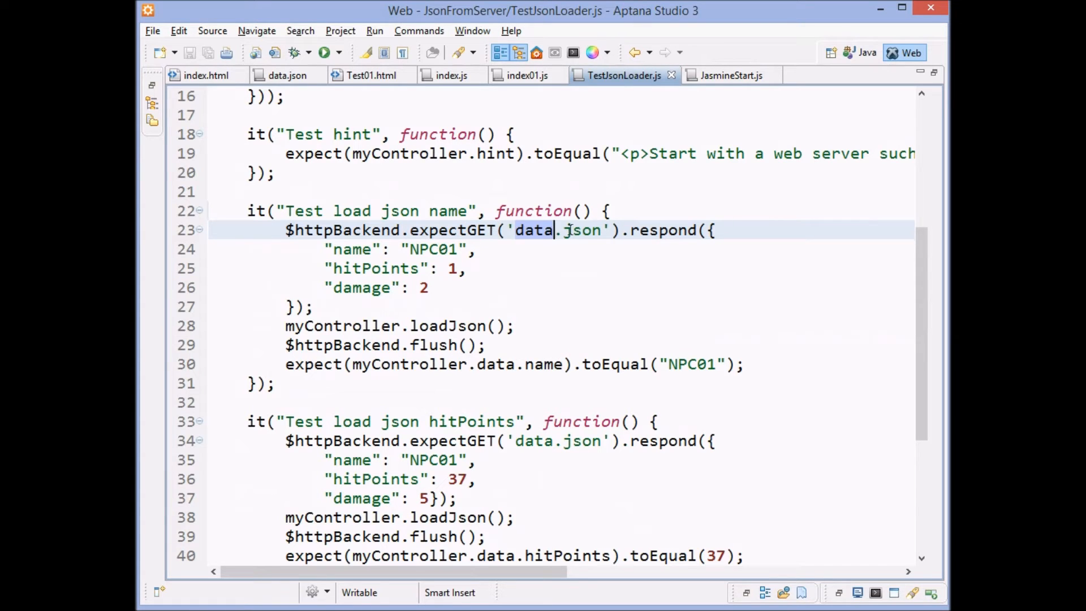
mouse_move(450, 75)
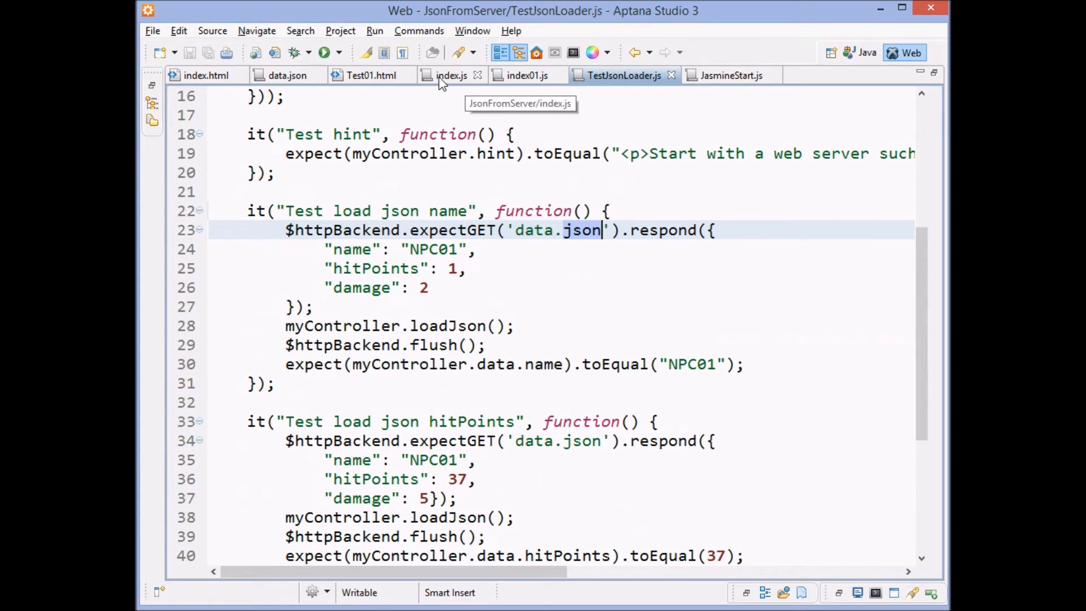
click(450, 74)
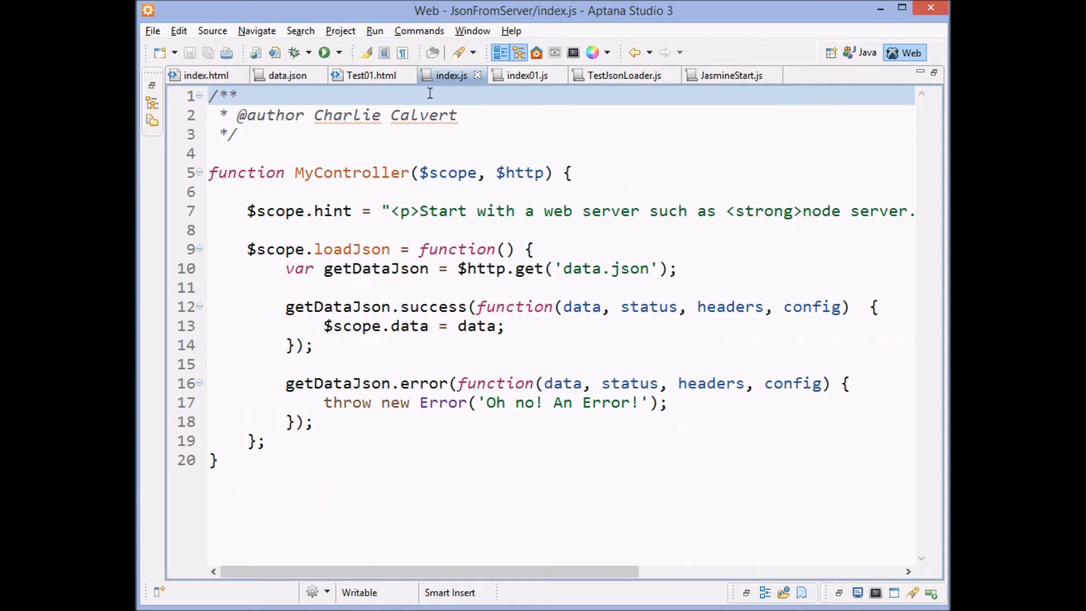
click(623, 75)
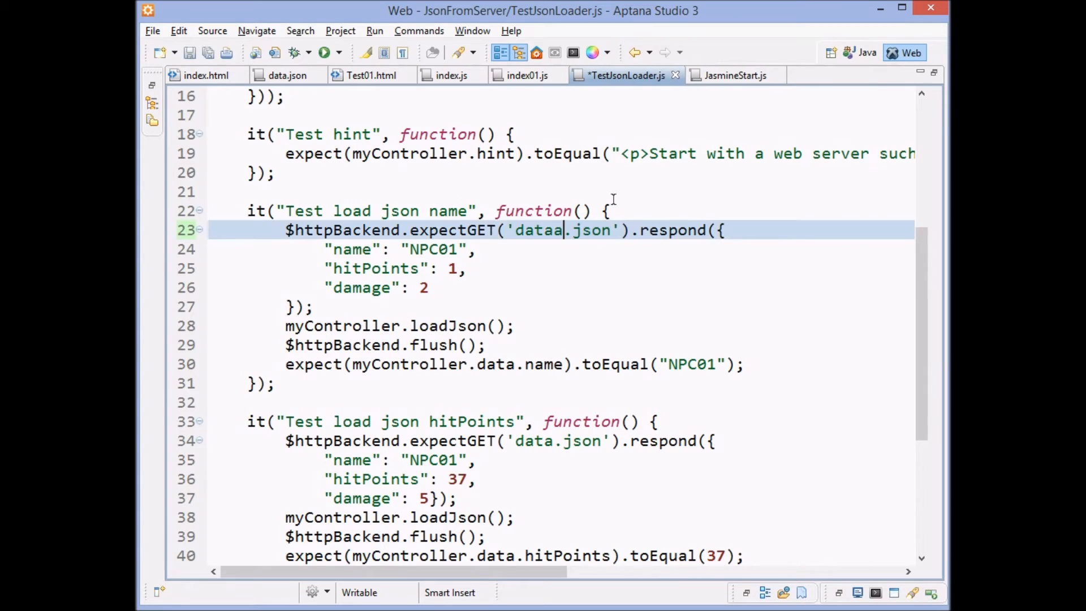
key(ctrl+s)
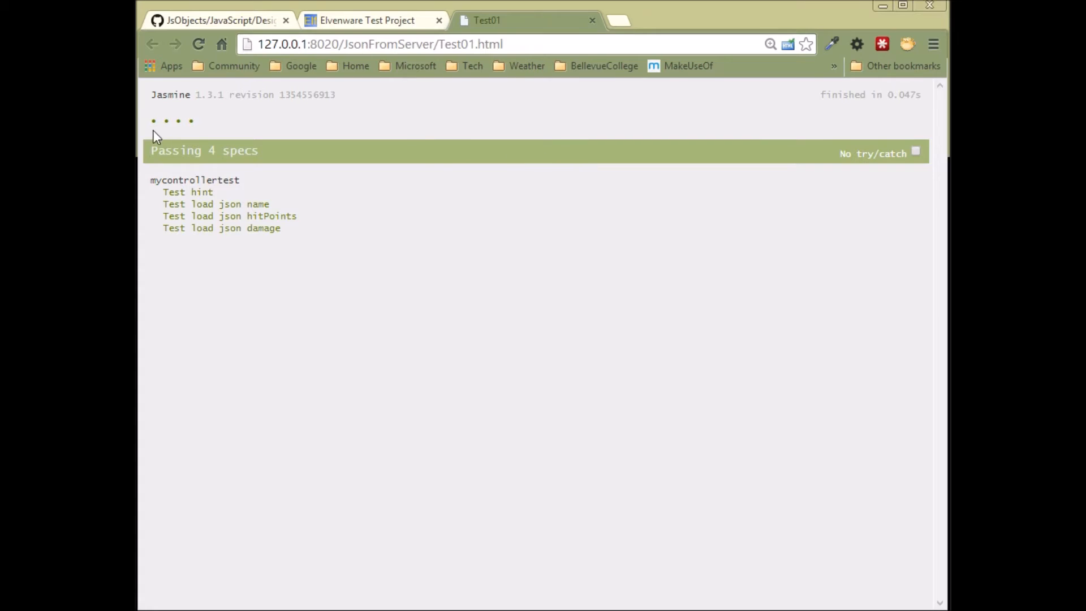
click(198, 44)
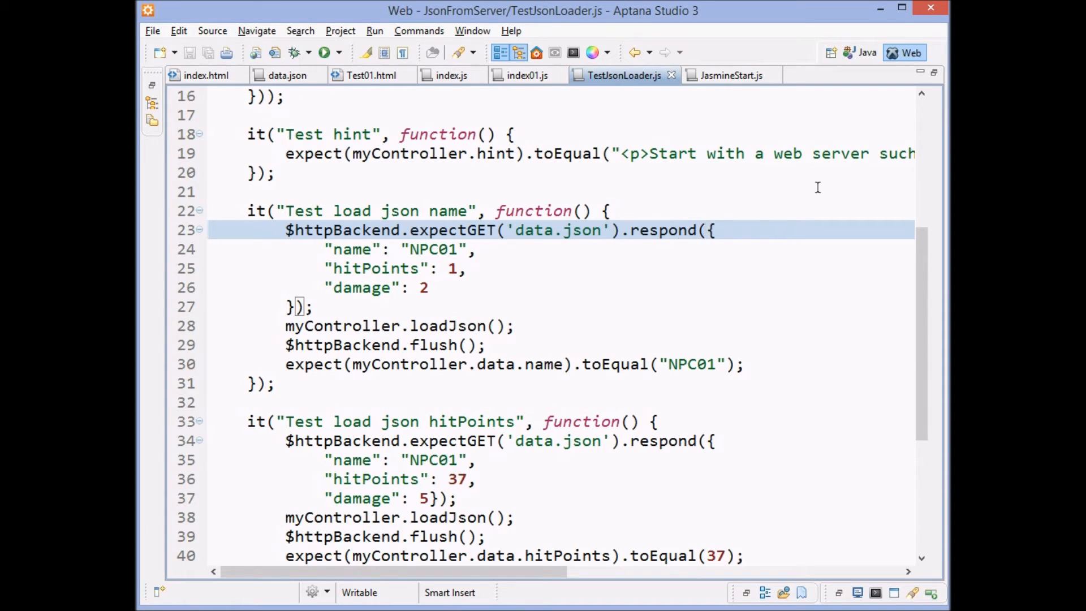
Leave the test file in Aptana for Chrome's Jasmine results page
drag(715, 229, 303, 306)
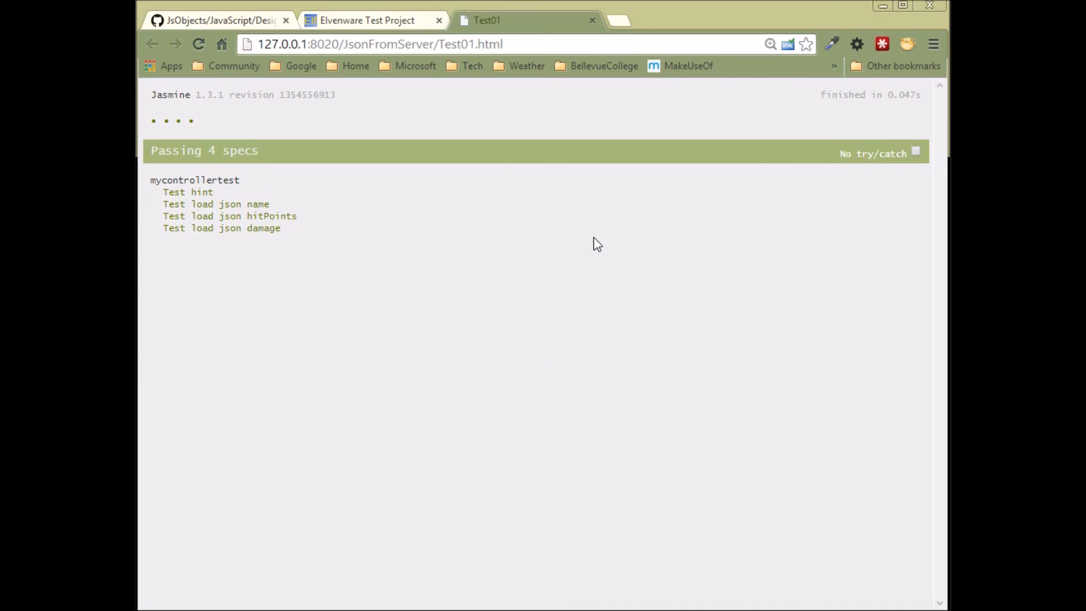
Rerun the Jasmine specs and highlight the NPC02 vs NPC01 mismatch in the failing name test
click(198, 44)
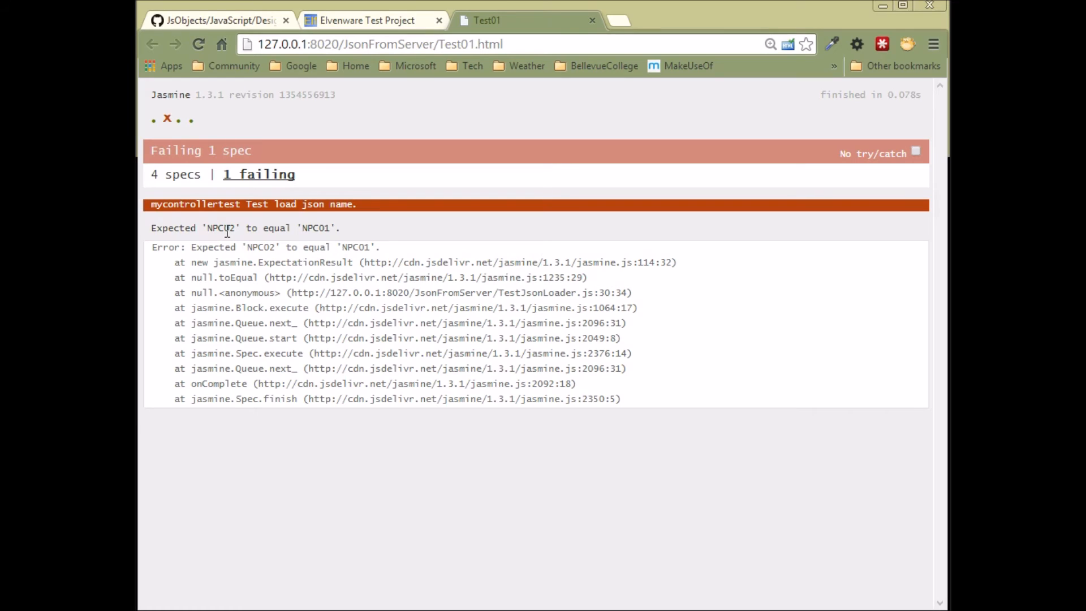
mouse_move(337, 228)
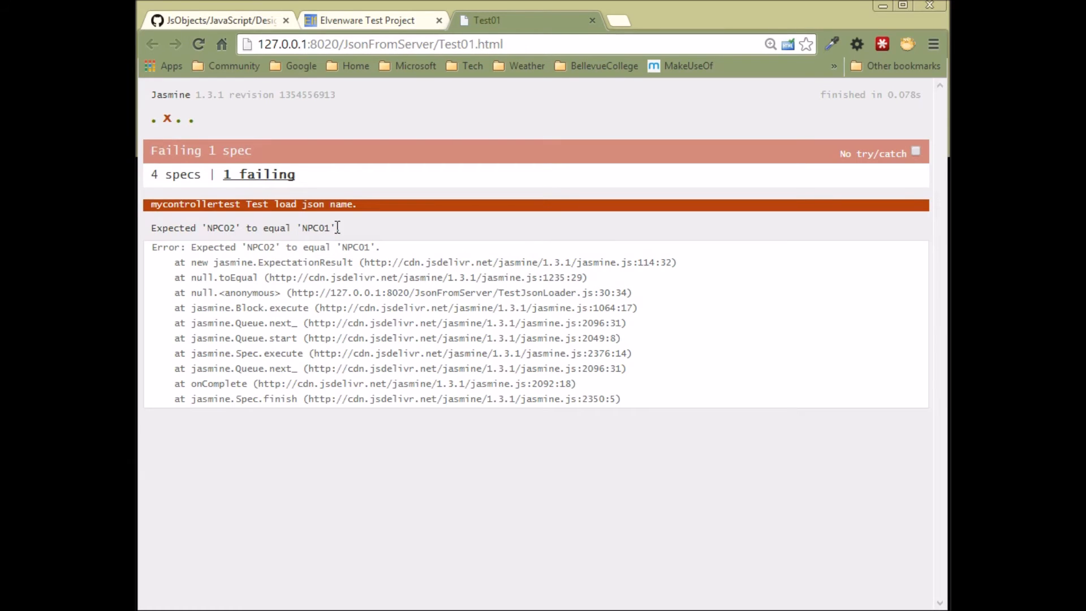
double_click(315, 227)
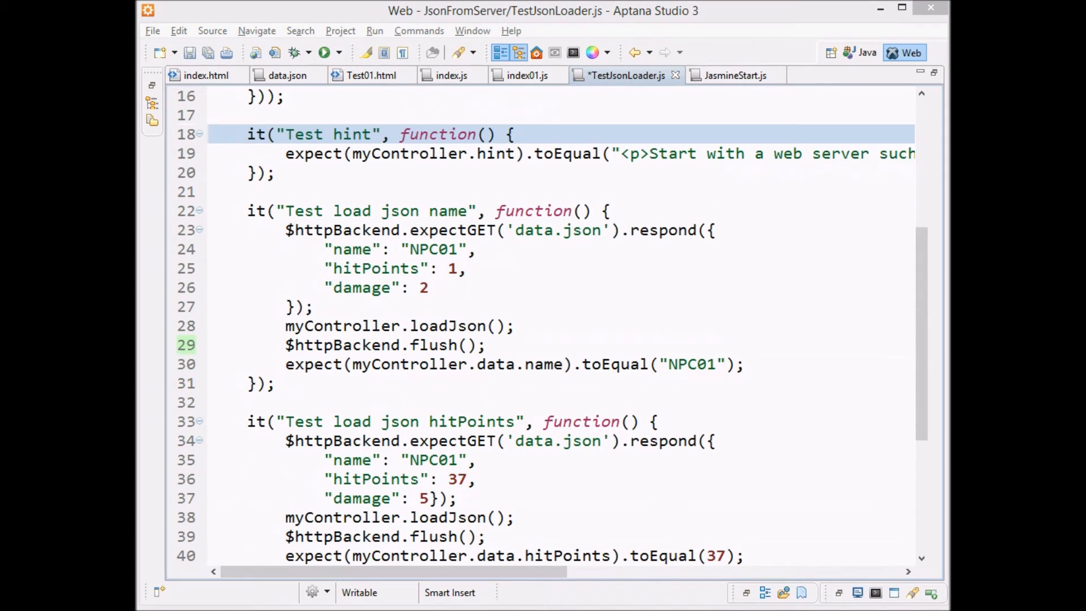
mouse_move(555, 291)
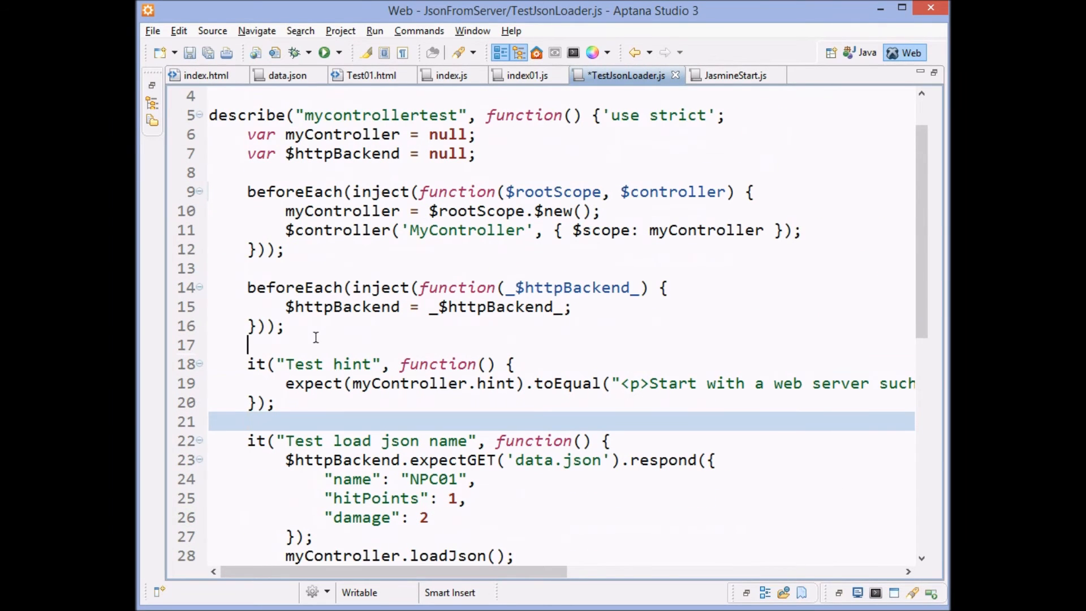
Add the afterEach verifyNoOutstanding checks and comment out $httpBackend.flush() with //
key(Return)
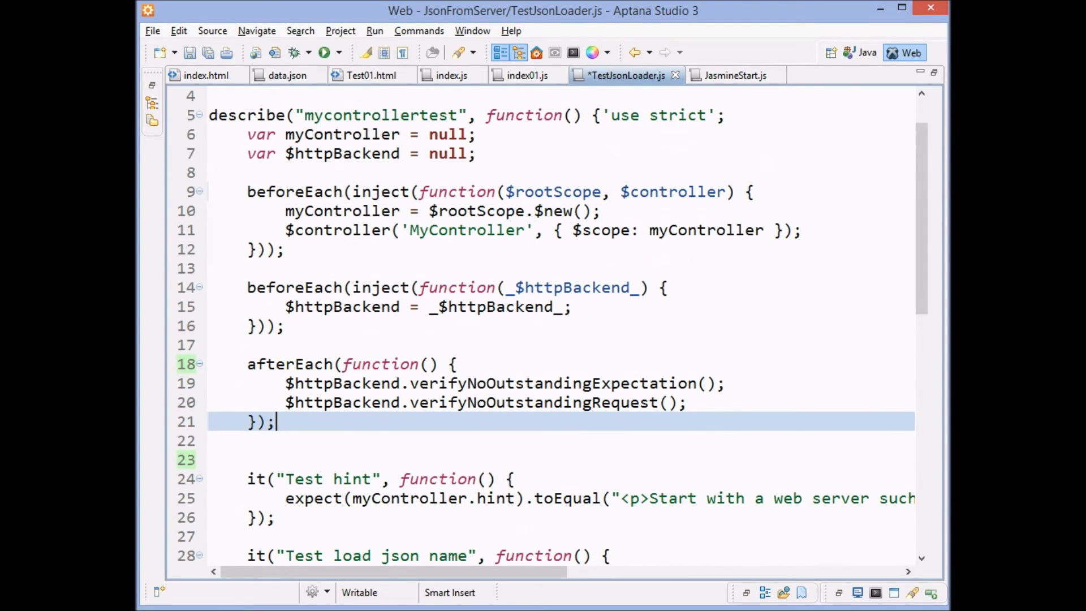
scroll(down, 3)
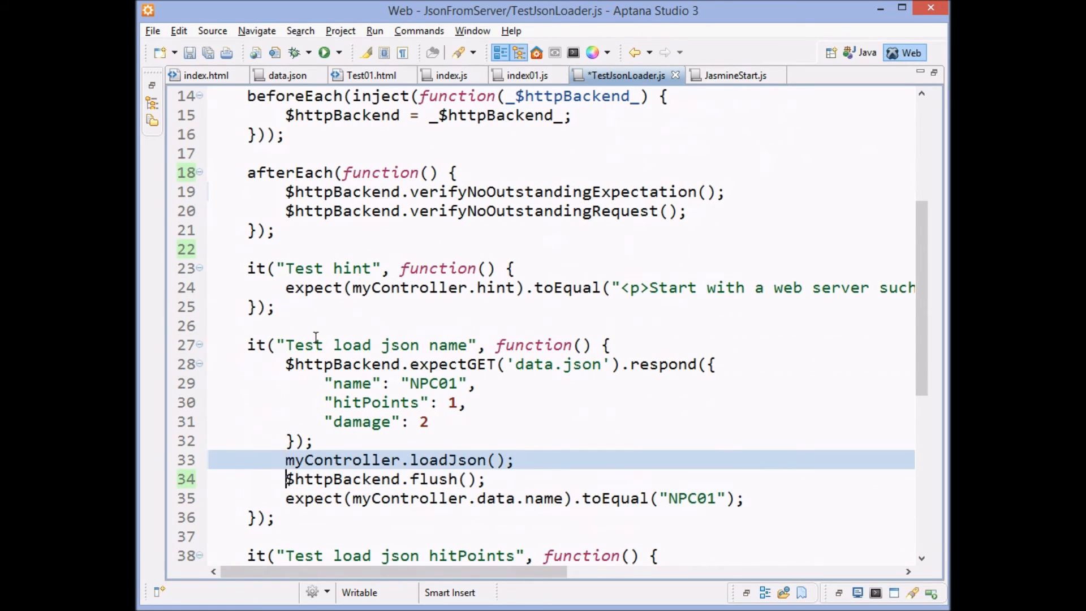
scroll(down, 3)
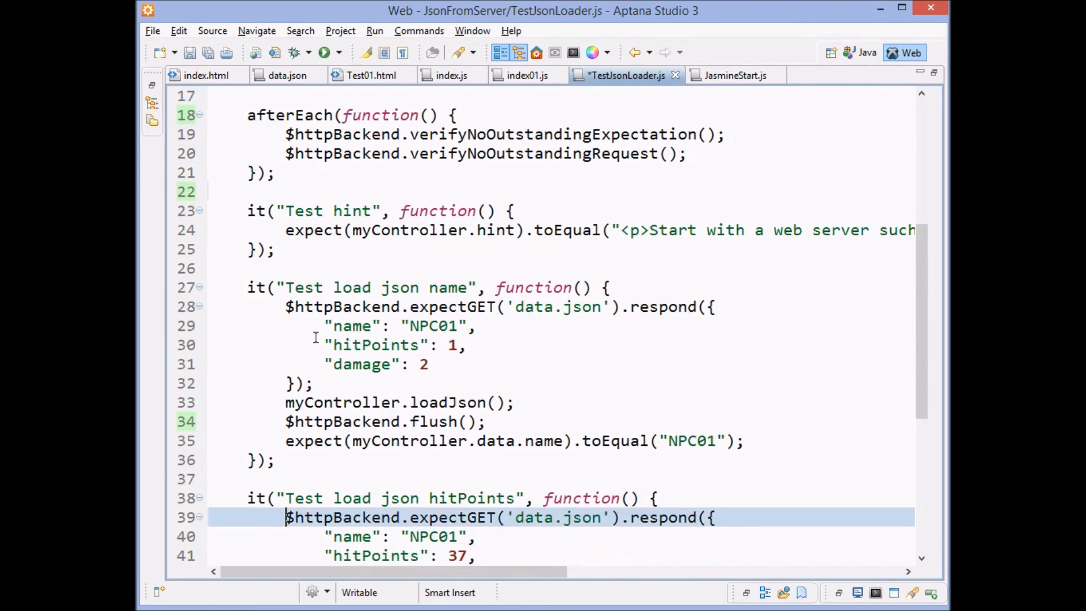
text(/JsonFromServer/Test01.html)
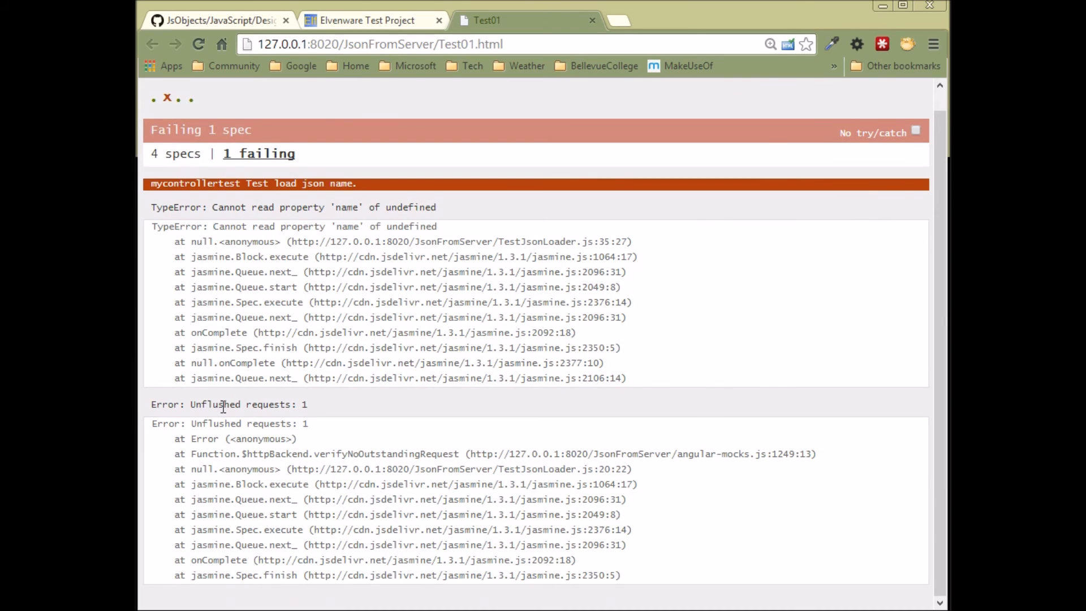
Select the 'Unflushed requests' error text in Chrome's Jasmine report
drag(225, 405, 307, 405)
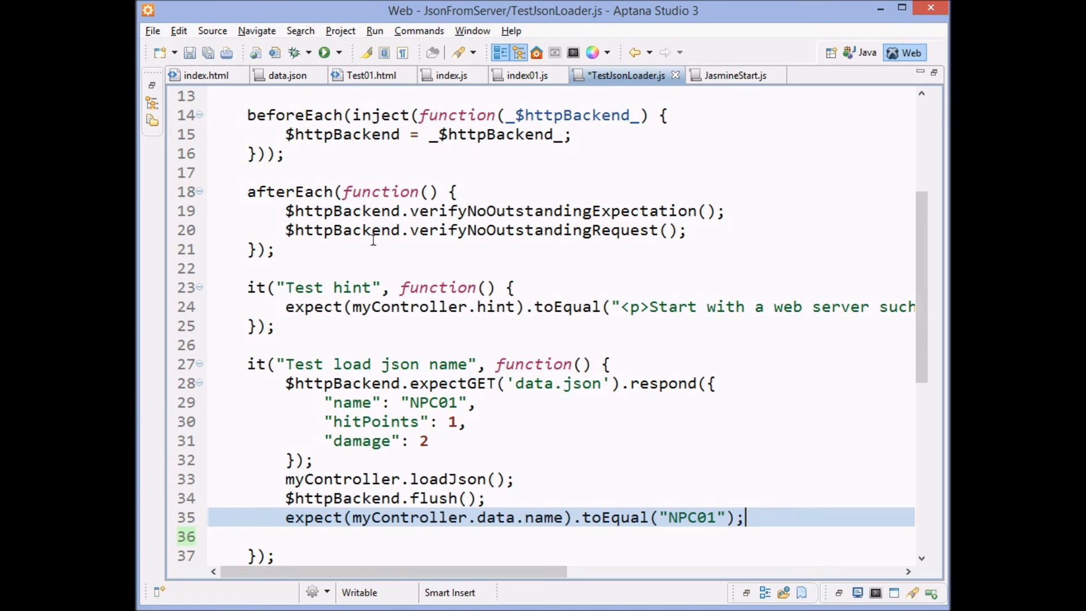
Save TestJsonLoader.js, review index.js and the chained index01.js, then return to the test specs
key(ctrl+s)
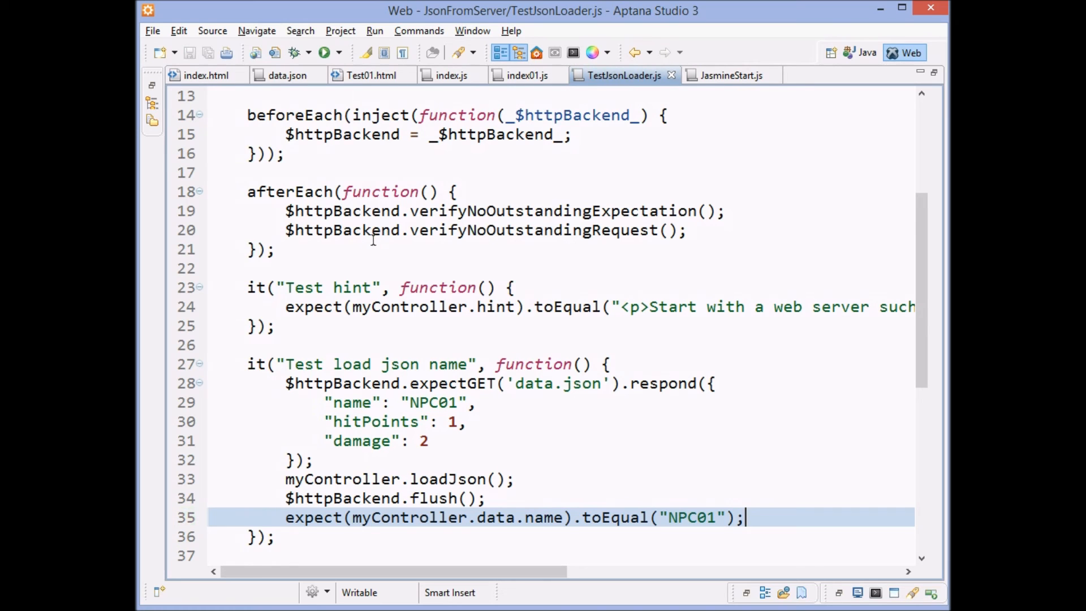
mouse_move(720, 496)
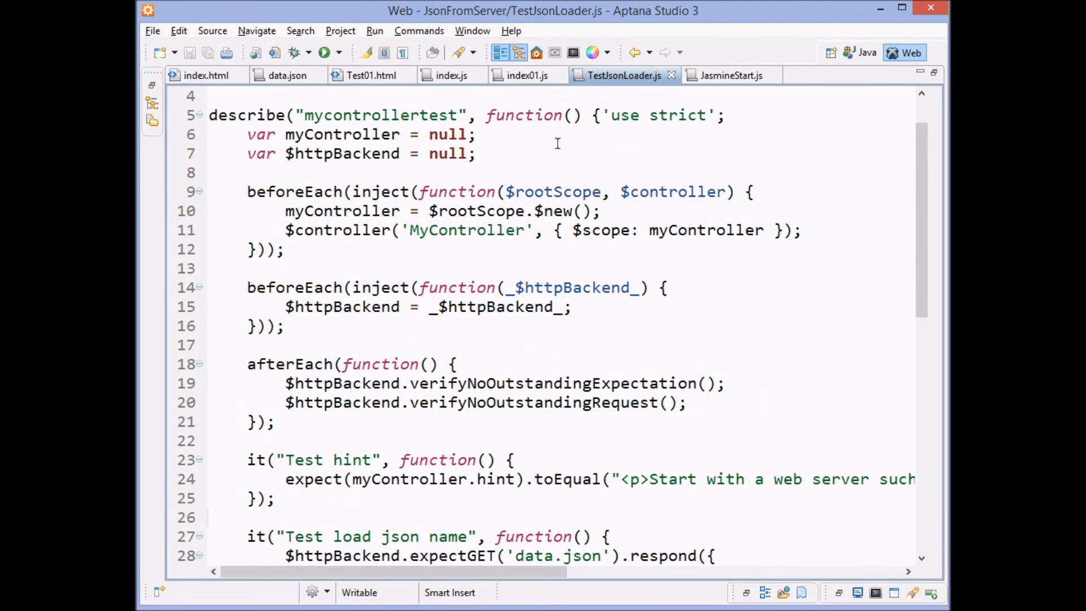
click(452, 75)
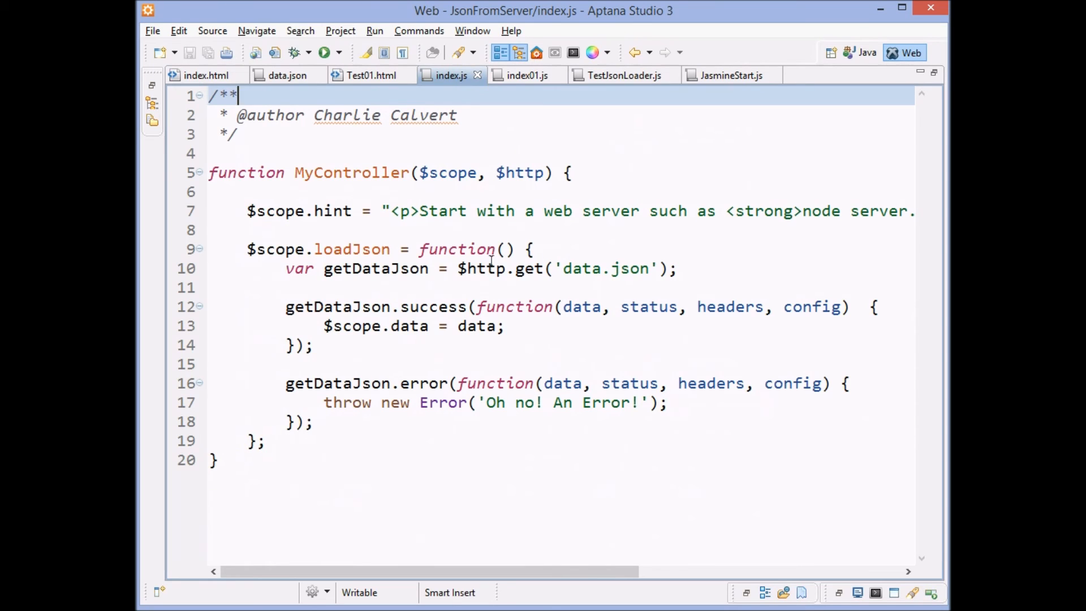
click(528, 74)
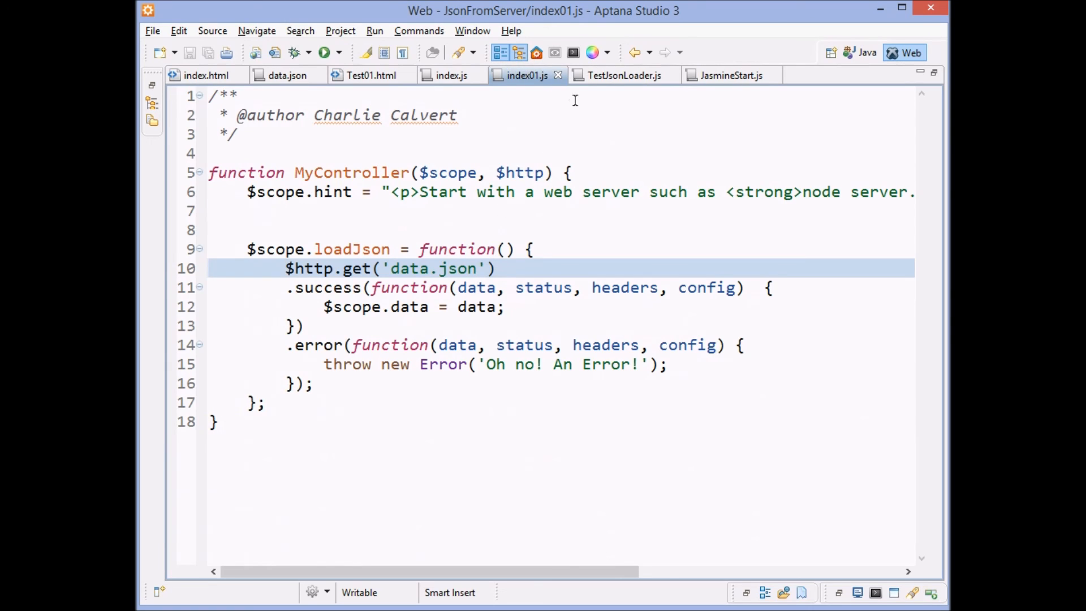
mouse_move(624, 74)
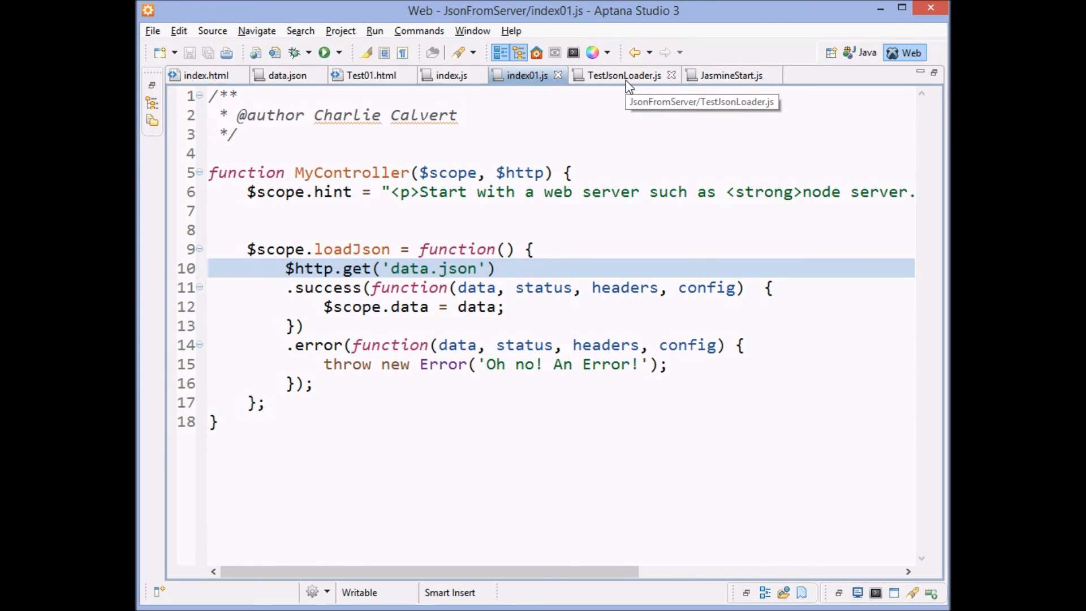
click(621, 75)
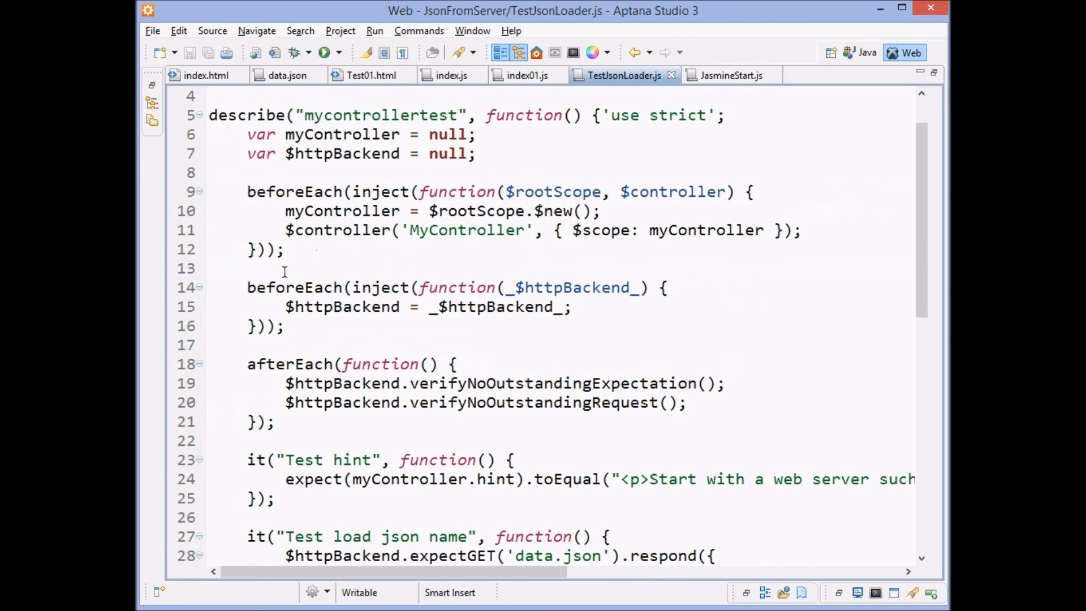
drag(248, 288, 282, 326)
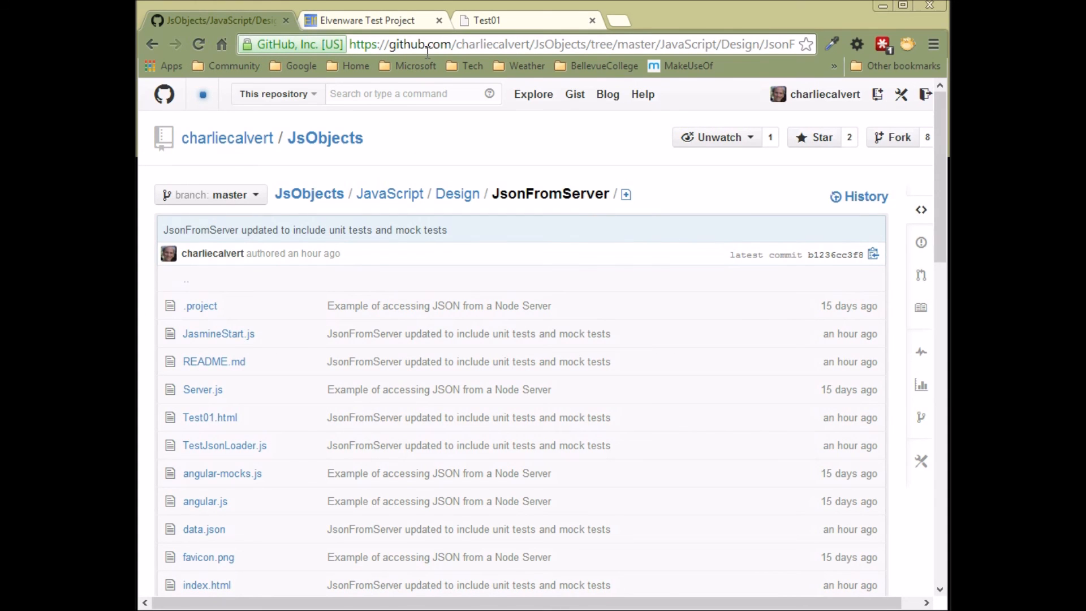
mouse_move(324, 138)
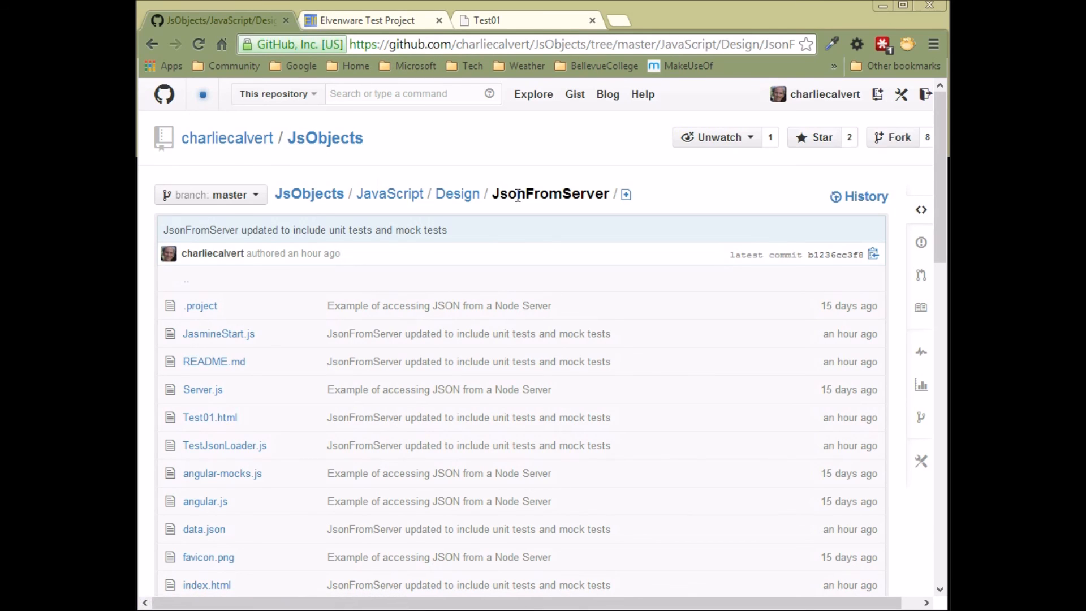
mouse_move(309, 193)
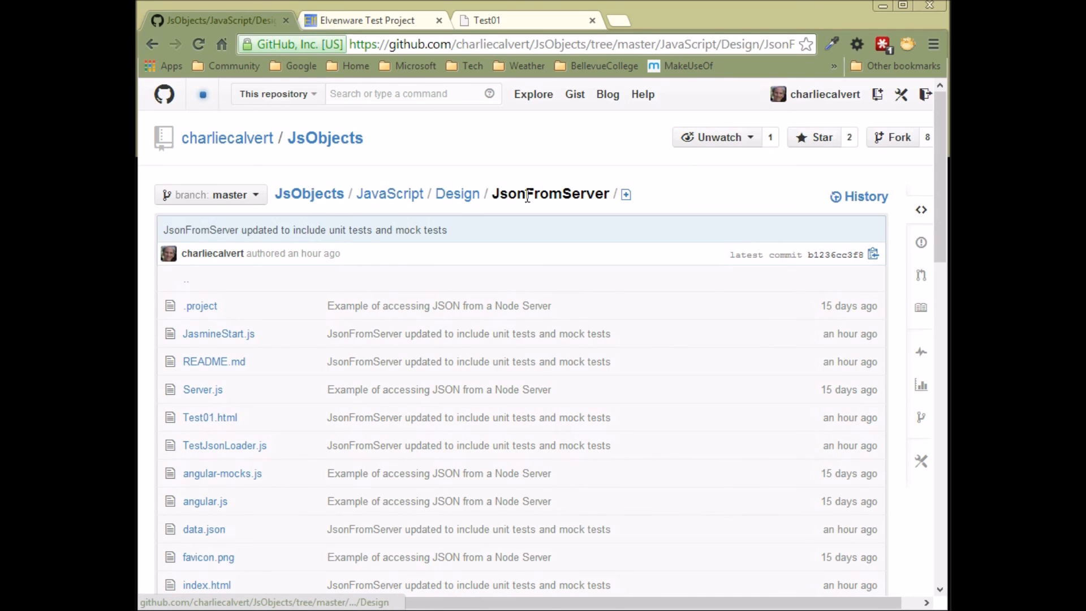
Switch to File Explorer and open the local JsonFromServer folder under Documents\GitHub
key(alt+tab)
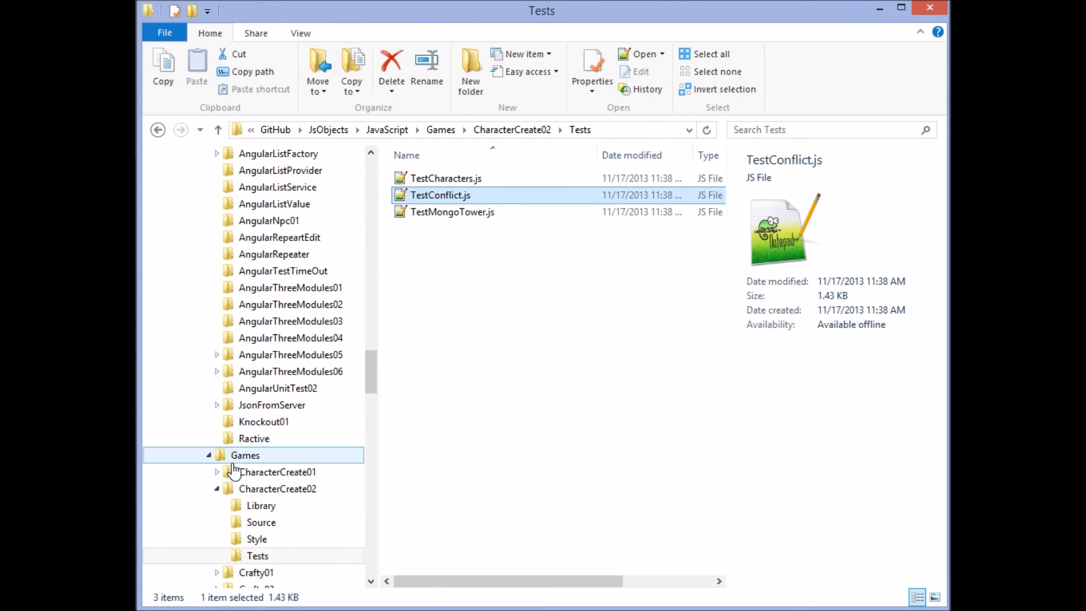
click(271, 405)
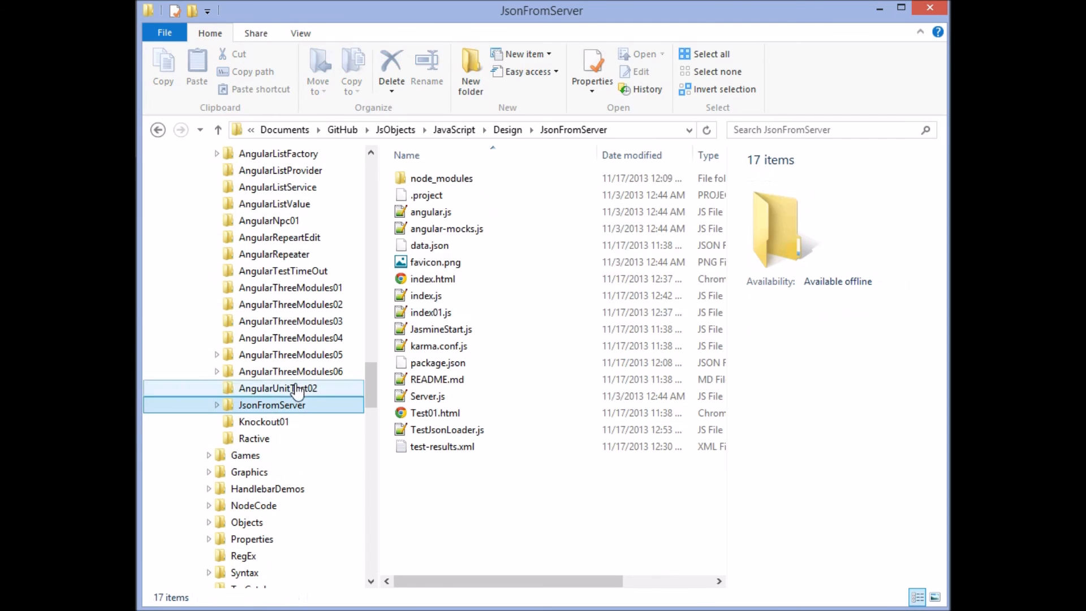